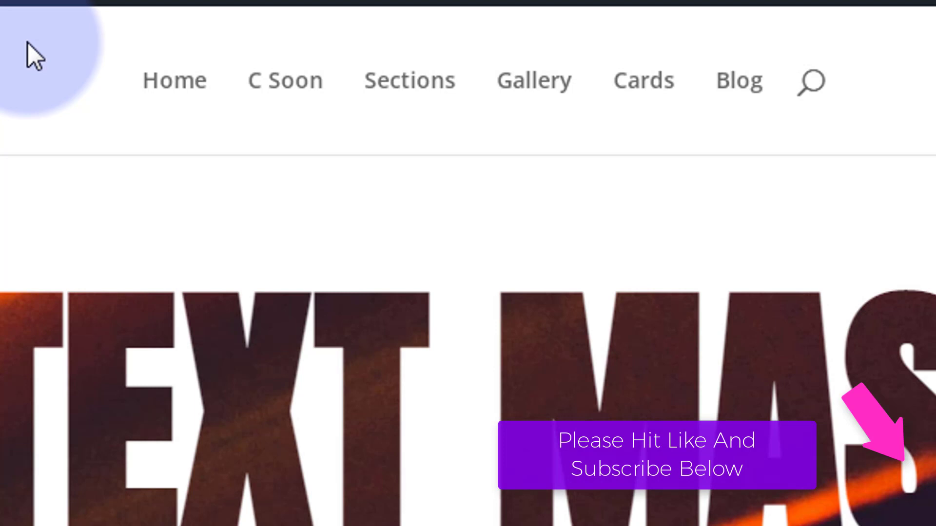
{"action": "mouse_move", "coordinate": [68, 157]}
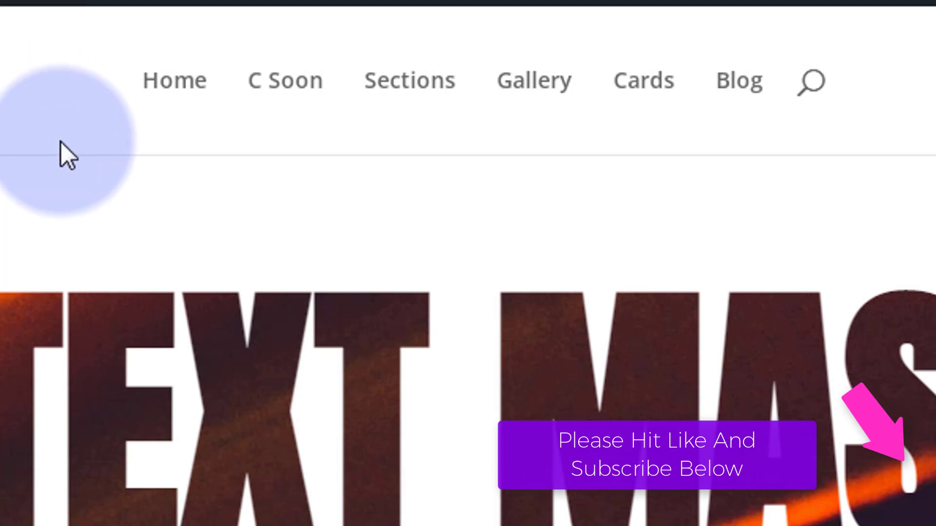
{"action": "mouse_move", "coordinate": [285, 80]}
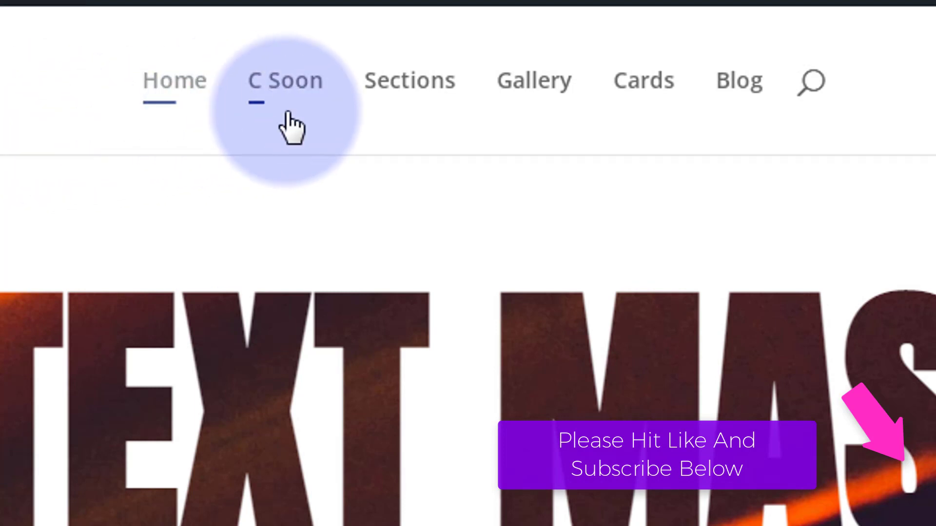
{"action": "mouse_move", "coordinate": [533, 80]}
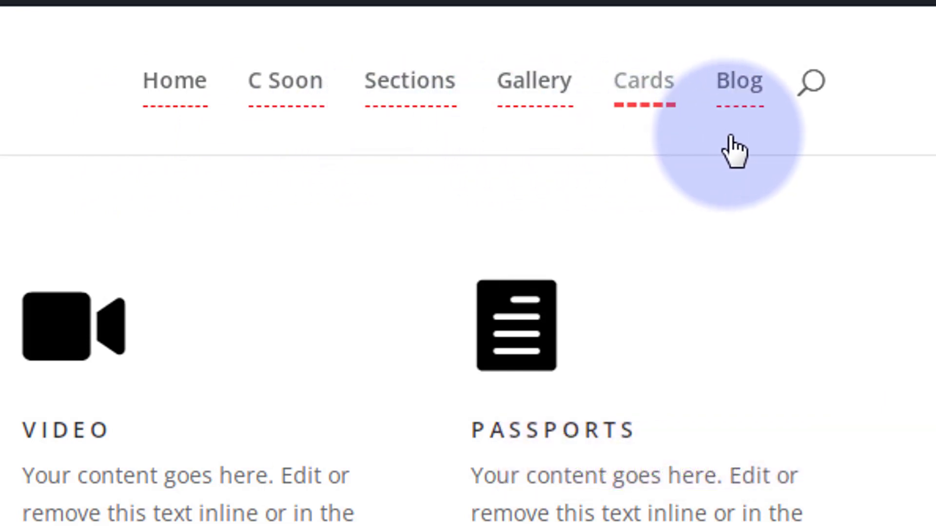
{"action": "mouse_move", "coordinate": [534, 81]}
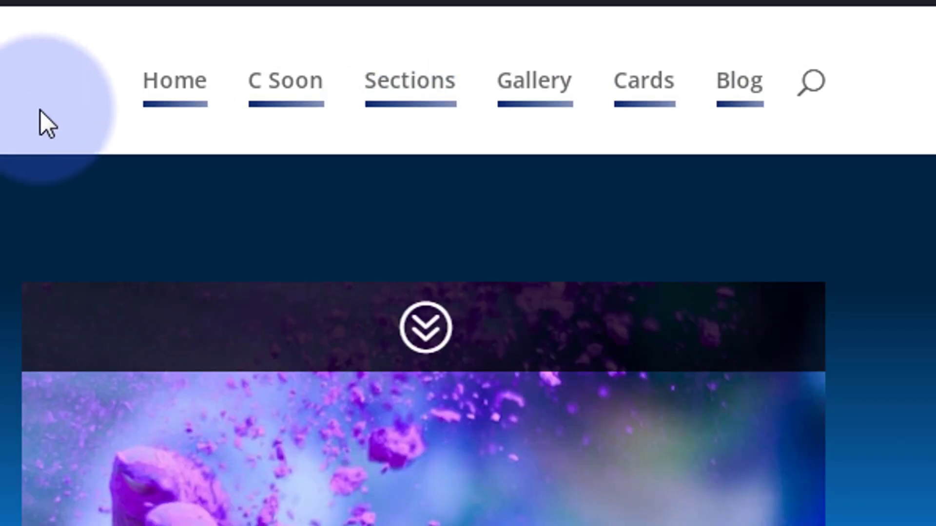
{"action": "mouse_move", "coordinate": [285, 81]}
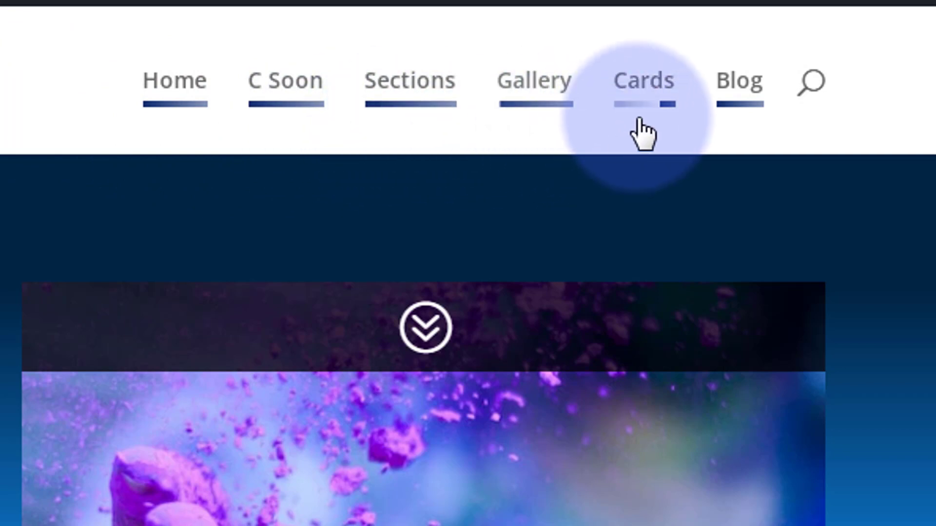
{"action": "mouse_move", "coordinate": [490, 128]}
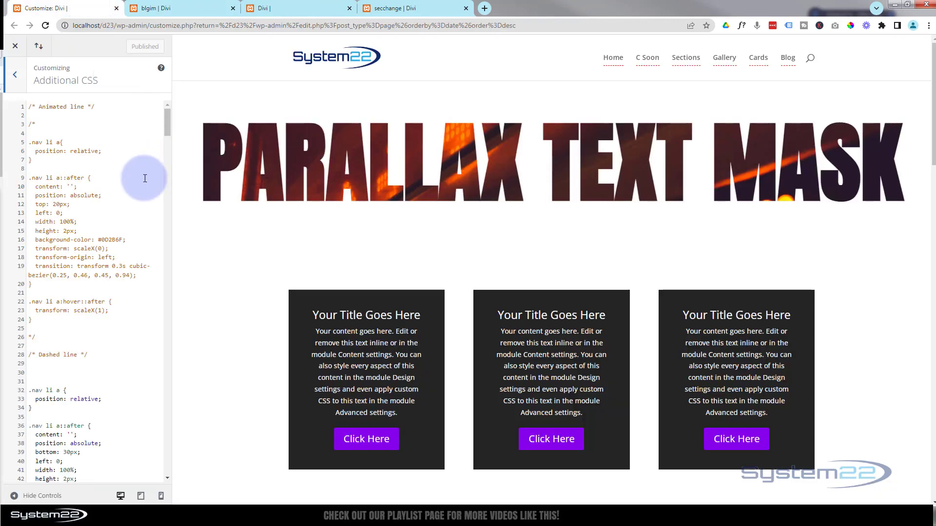
Uncomment the Animated line rules, comment out the Dashed line rules with /*, and publish
{"action": "scroll", "scroll_direction": "down", "scroll_amount": 3}
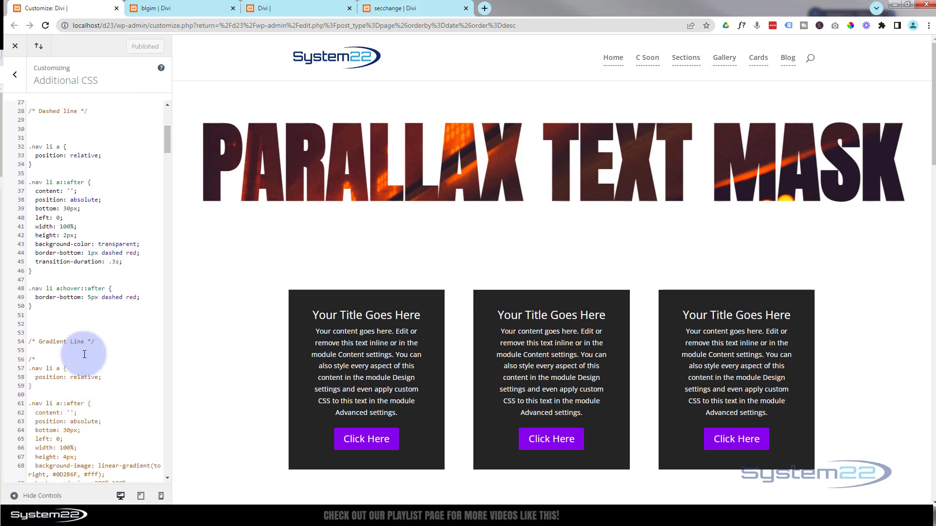
{"action": "scroll", "scroll_direction": "up", "scroll_amount": 3}
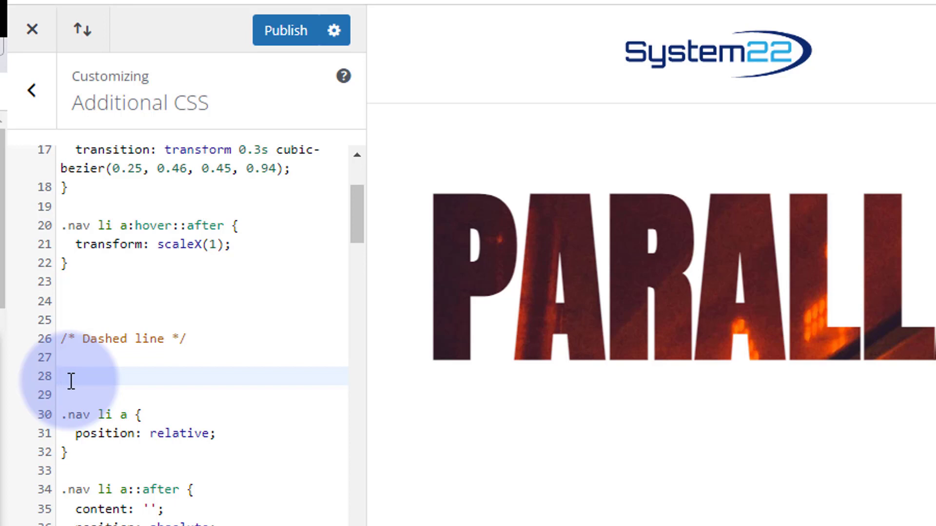
{"action": "type", "text": "/* Animated line */"}
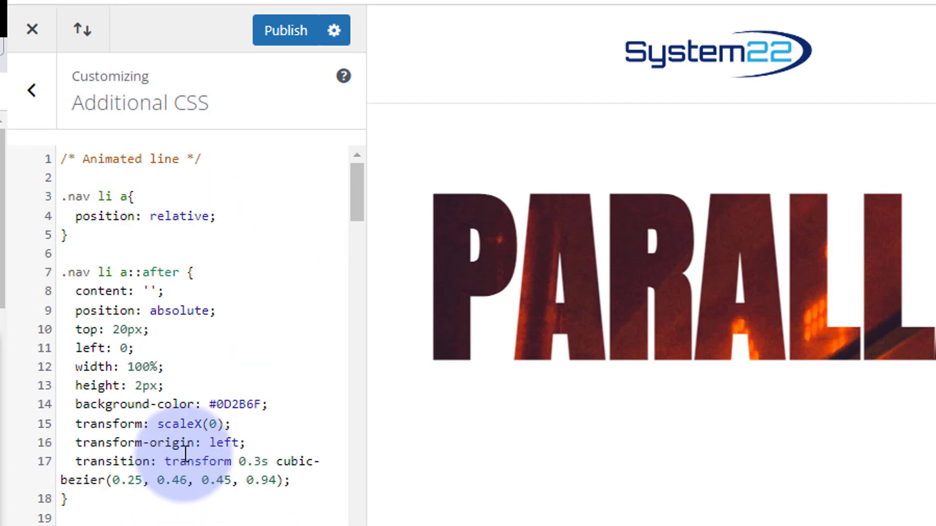
{"action": "left_click", "coordinate": [285, 30]}
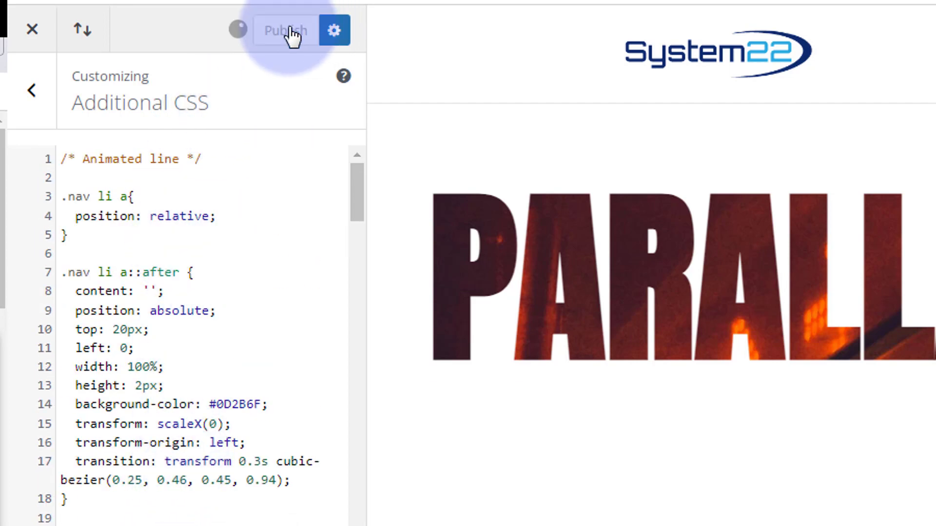
{"action": "left_click", "coordinate": [284, 31]}
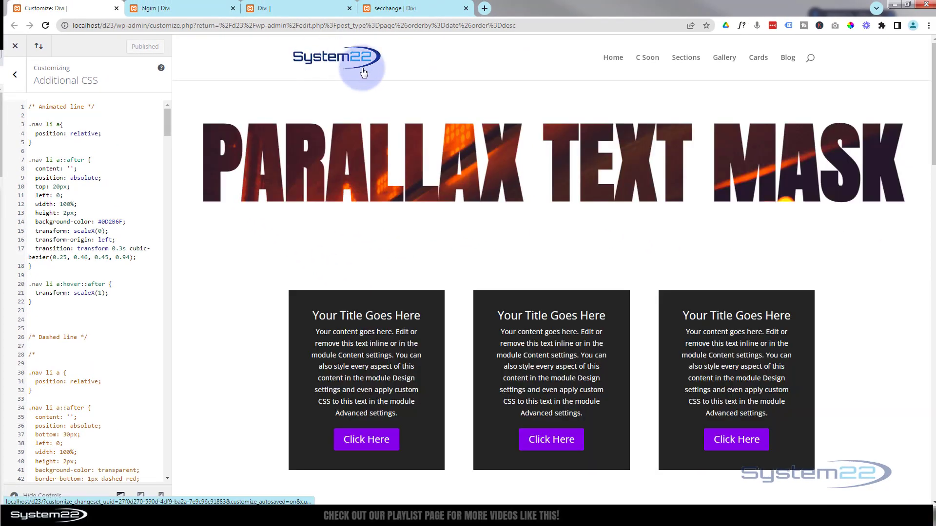
{"action": "left_click", "coordinate": [647, 58]}
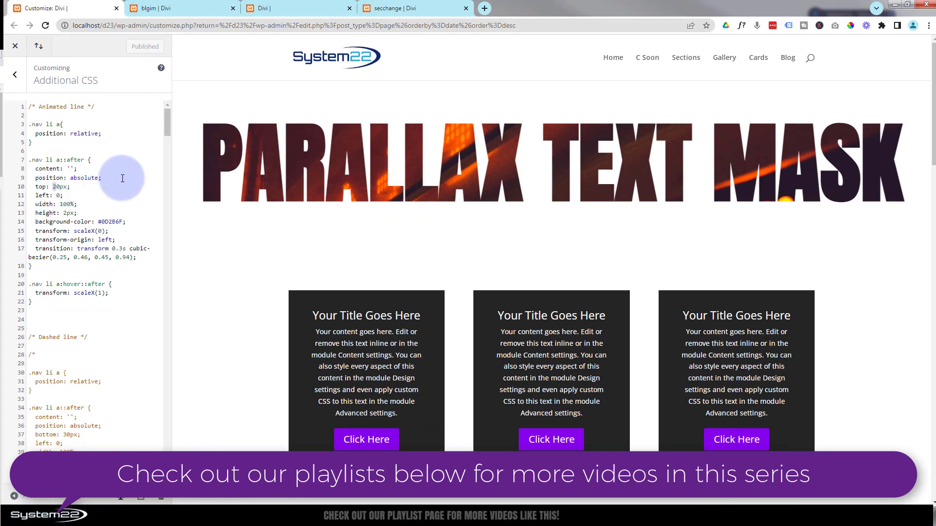
{"action": "type", "text": "30"}
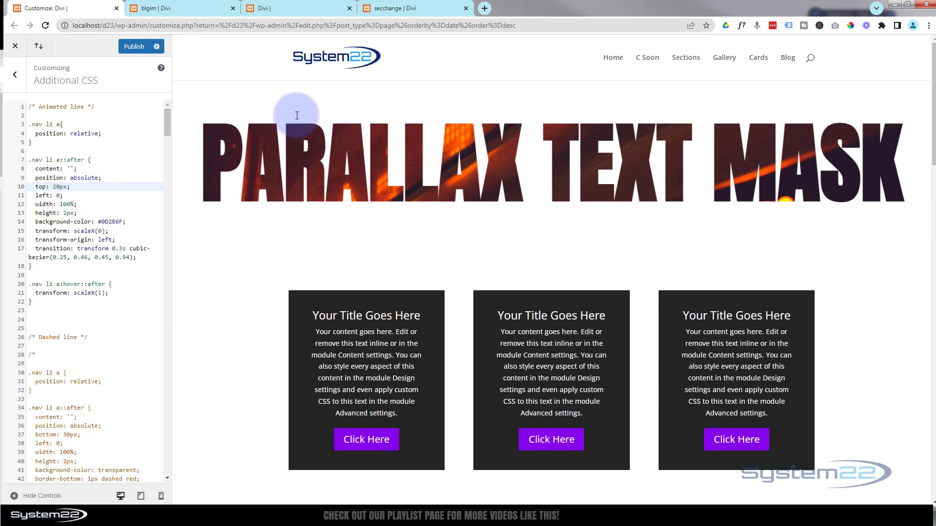
{"action": "mouse_move", "coordinate": [612, 57]}
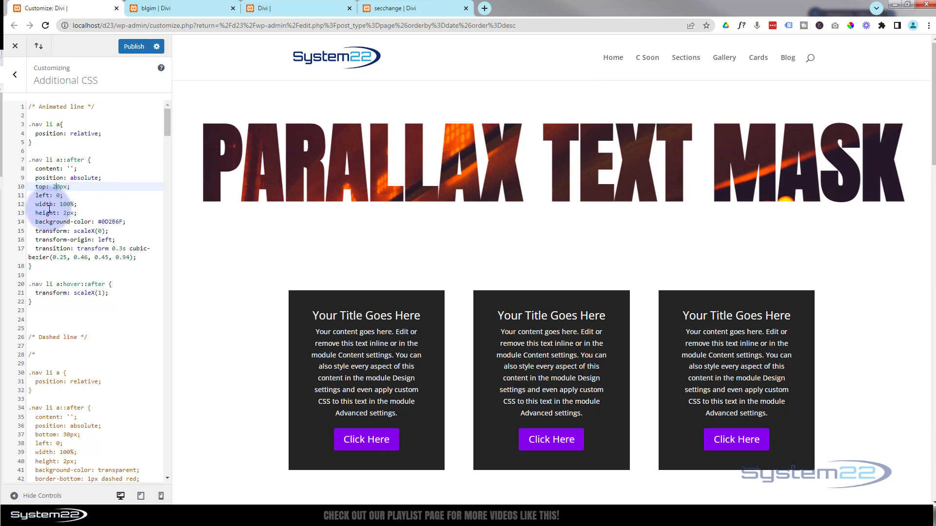
{"action": "mouse_move", "coordinate": [611, 57]}
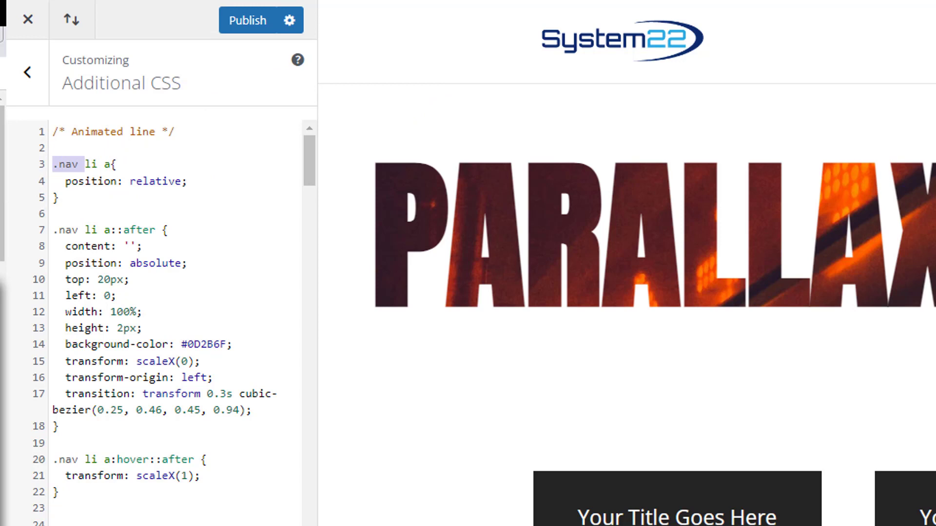
{"action": "left_click", "coordinate": [52, 165]}
{"action": "type", "text": "4"}
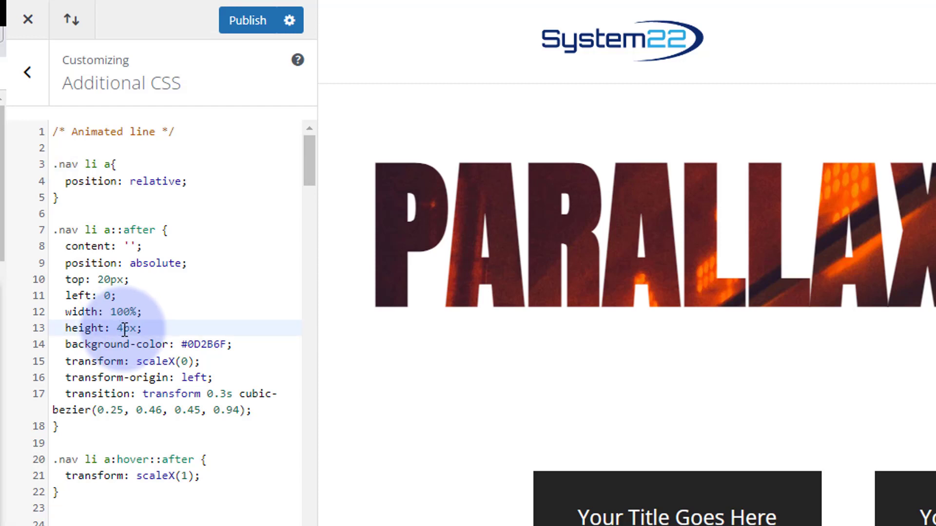
{"action": "left_click", "coordinate": [117, 327]}
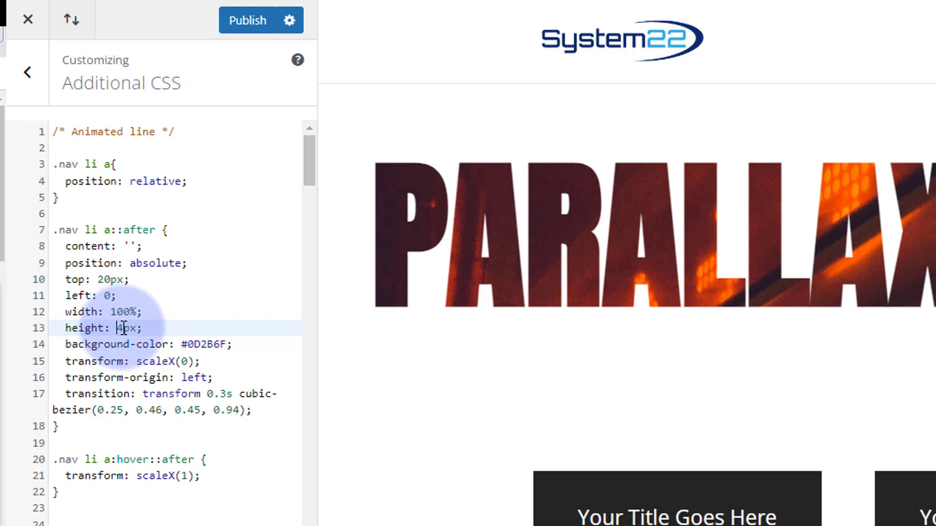
{"action": "type", "text": "2"}
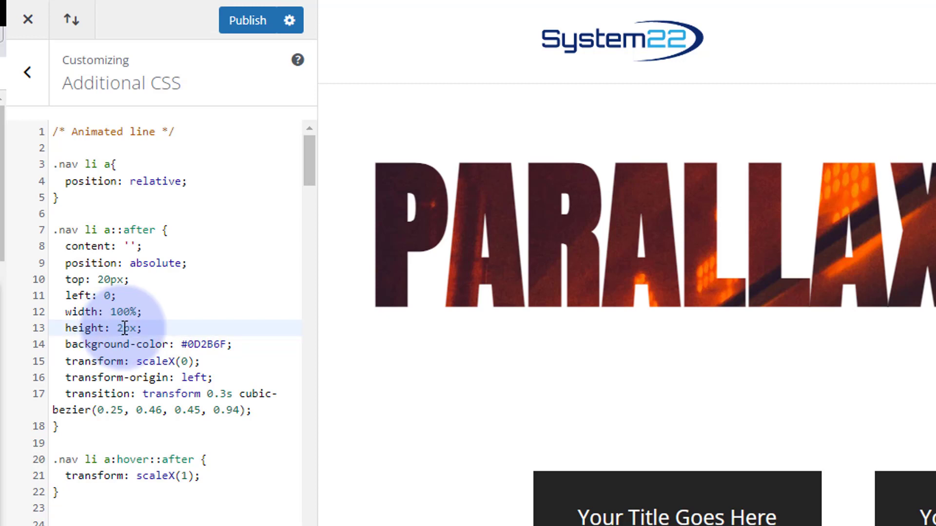
{"action": "mouse_move", "coordinate": [561, 50]}
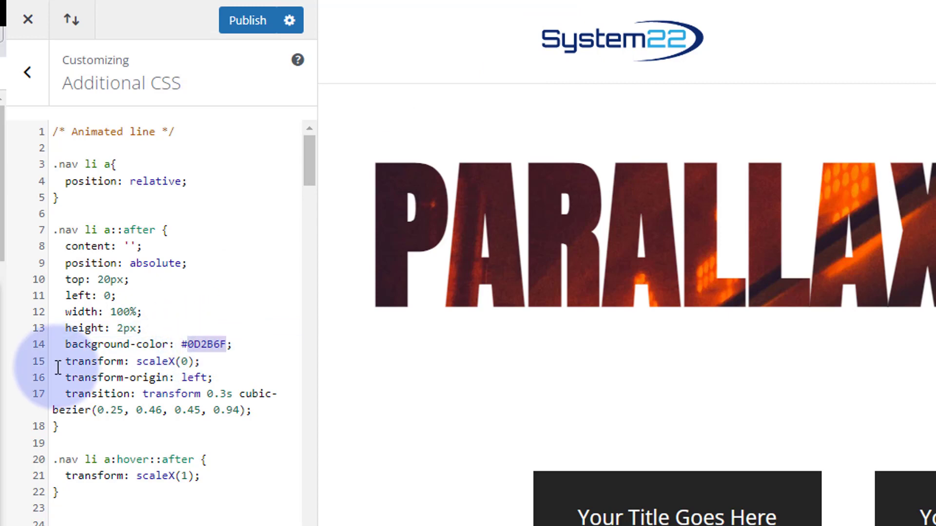
{"action": "scroll", "scroll_direction": "down", "scroll_amount": 3}
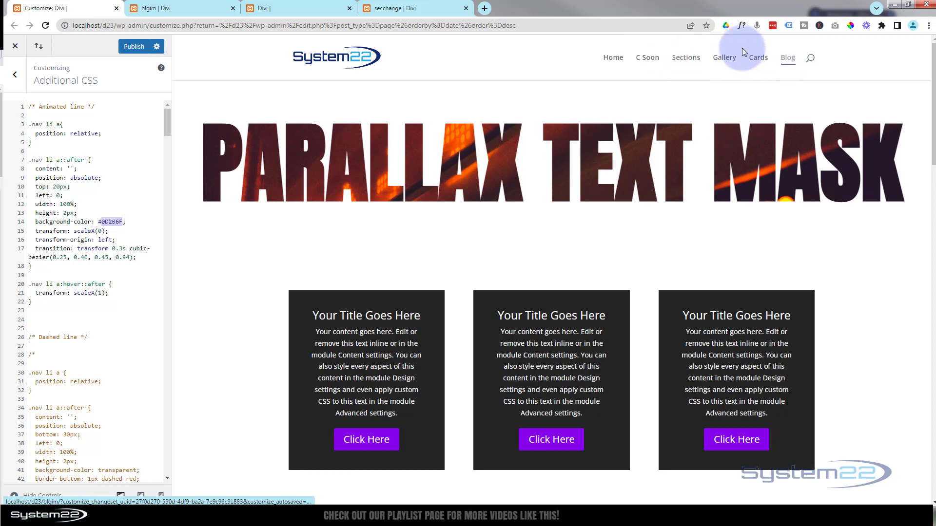
{"action": "mouse_move", "coordinate": [156, 181]}
{"action": "type", "text": "/*"}
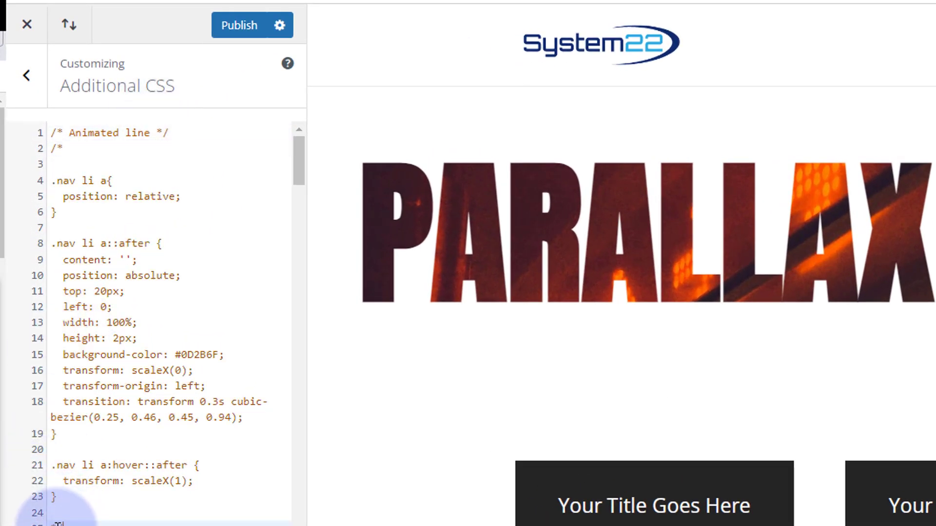
Wrap the Animated line rules in /* */ comments and publish, restoring the red dashed underline
{"action": "scroll", "scroll_direction": "down", "scroll_amount": 3}
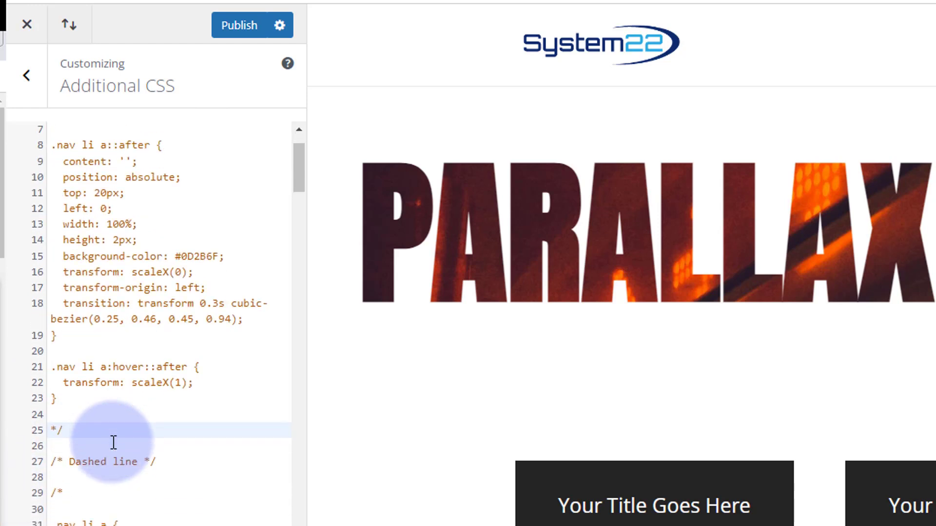
{"action": "scroll", "scroll_direction": "down", "scroll_amount": 3}
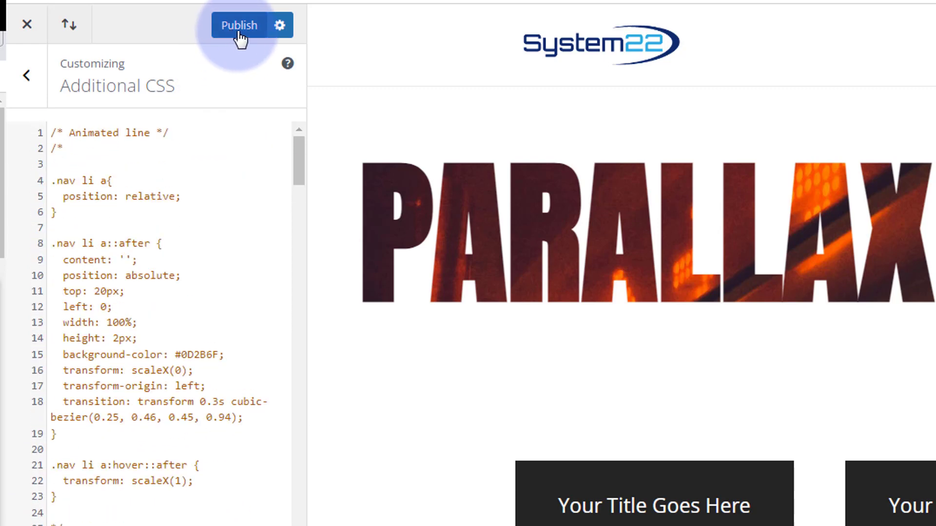
{"action": "left_click", "coordinate": [239, 25]}
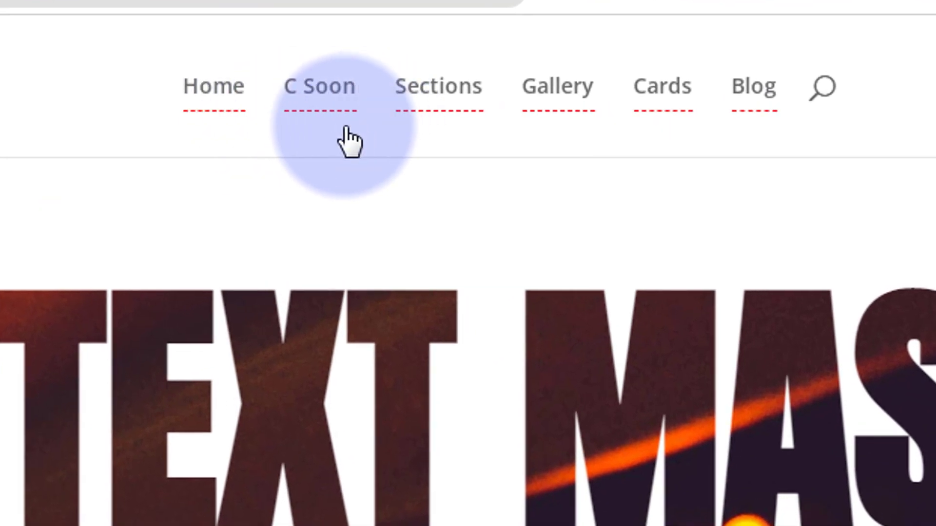
{"action": "mouse_move", "coordinate": [438, 87]}
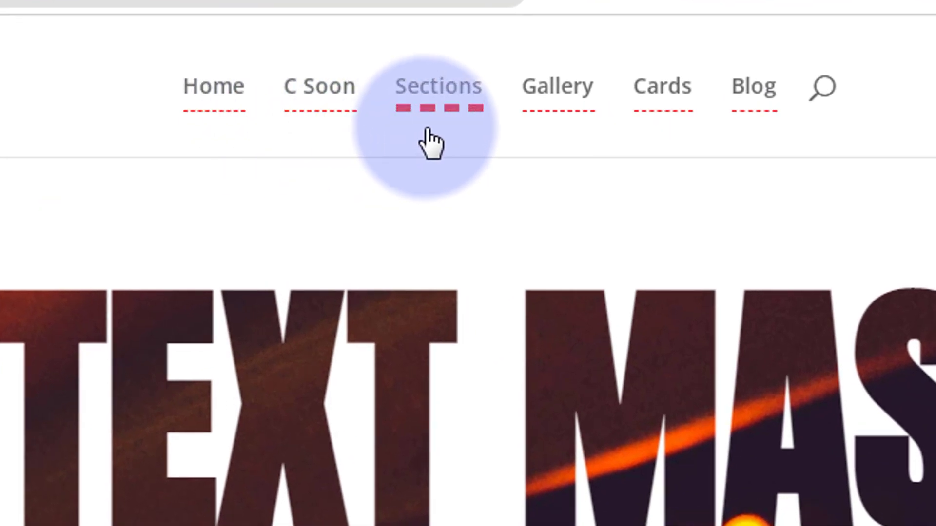
{"action": "mouse_move", "coordinate": [463, 146]}
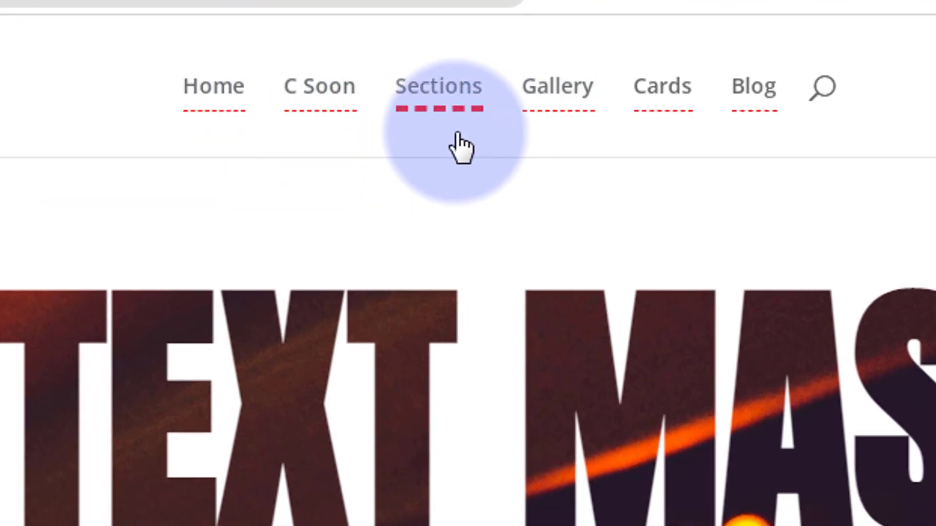
{"action": "mouse_move", "coordinate": [213, 86]}
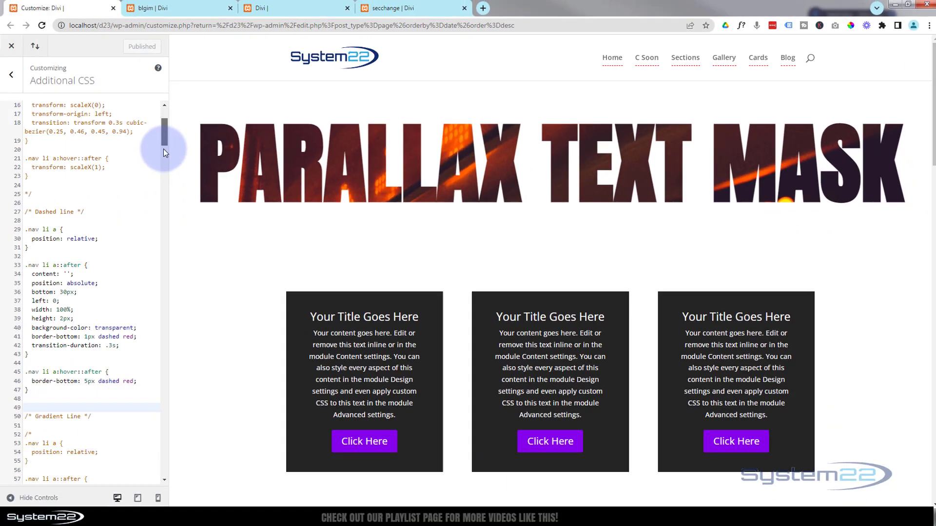
{"action": "scroll", "scroll_direction": "down", "scroll_amount": 3}
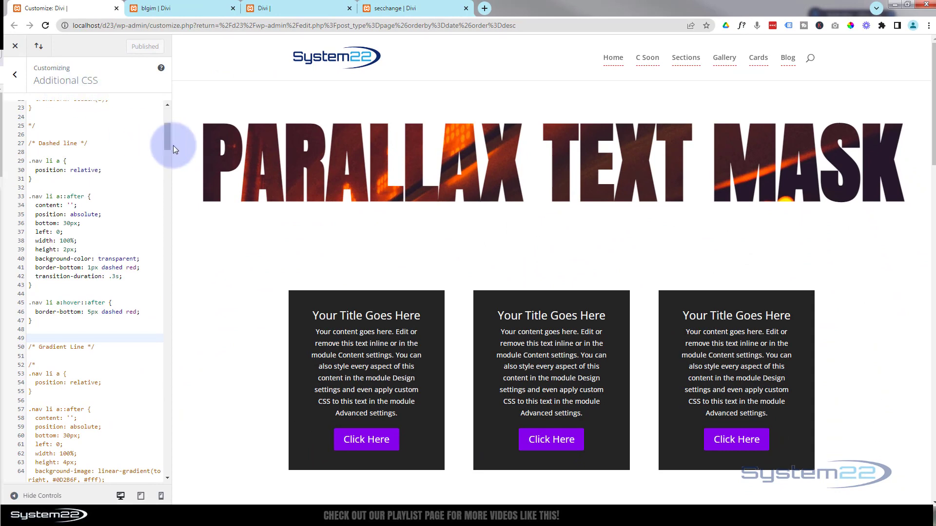
{"action": "scroll", "scroll_direction": "down", "scroll_amount": 3}
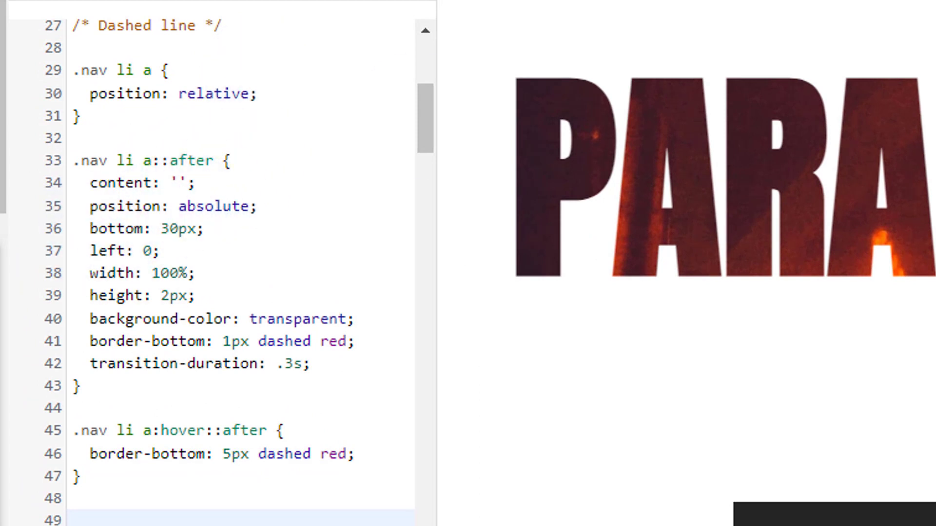
{"action": "left_click", "coordinate": [161, 234]}
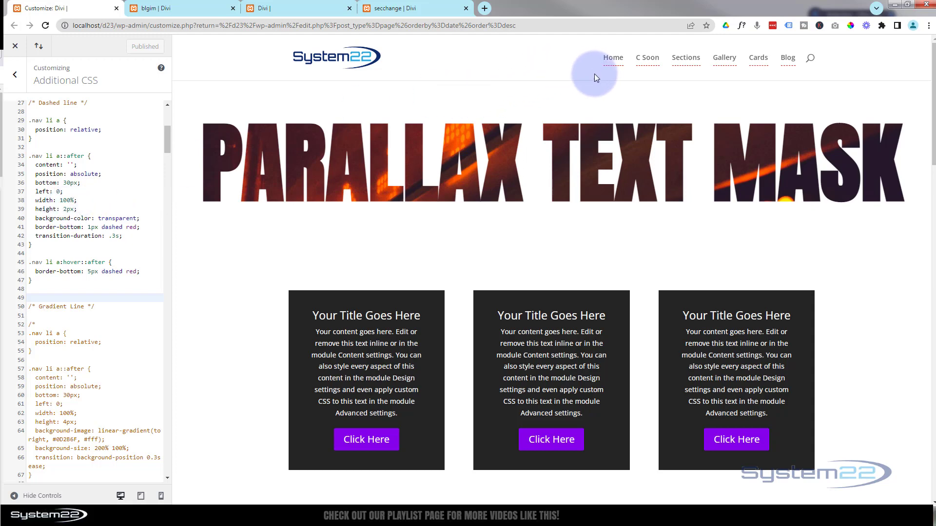
{"action": "mouse_move", "coordinate": [612, 57]}
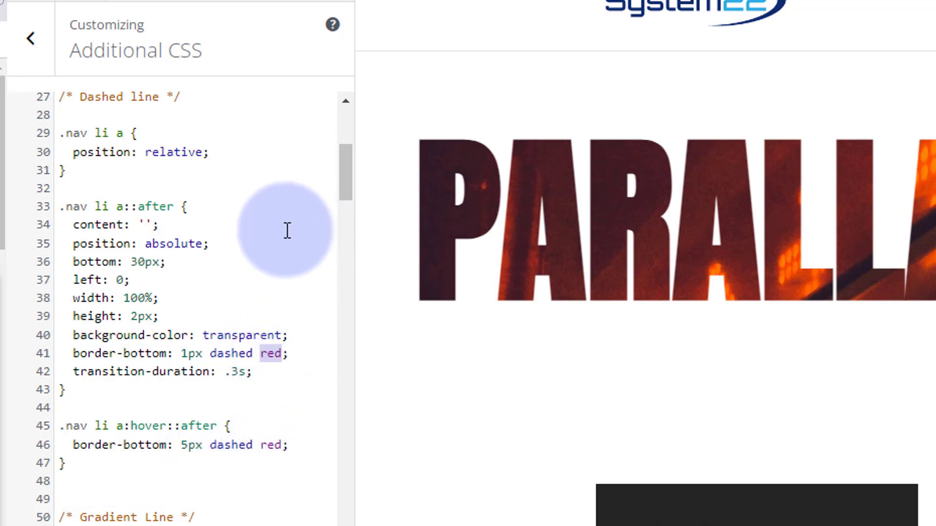
{"action": "mouse_move", "coordinate": [233, 256]}
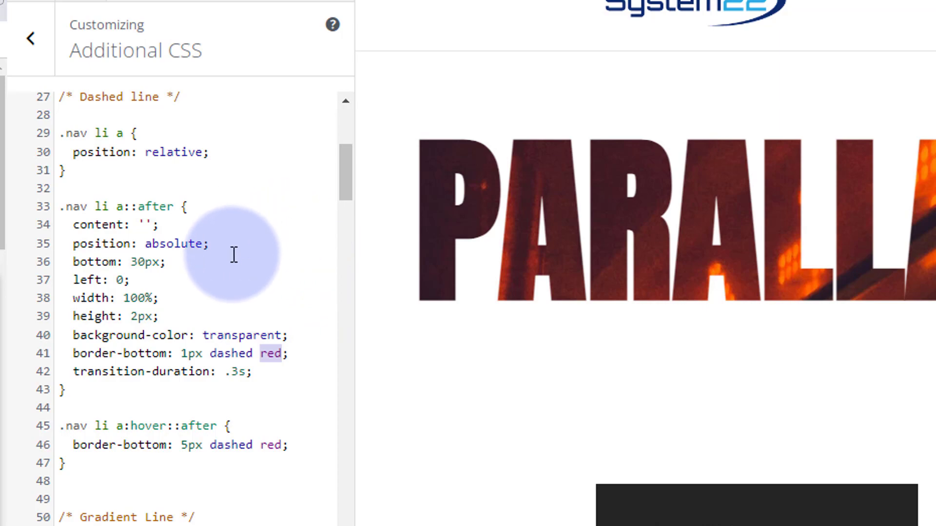
{"action": "mouse_move", "coordinate": [89, 371]}
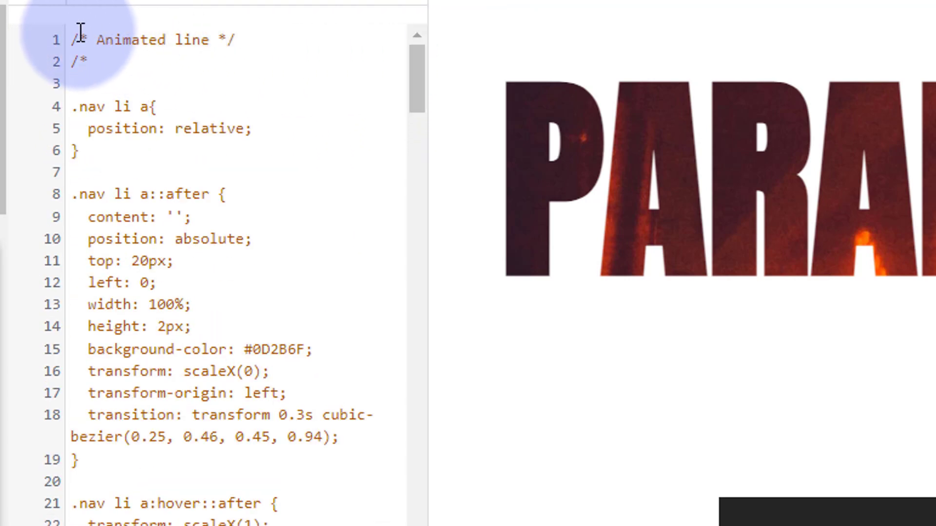
Wrap the Dashed line rules in /* */ so the Gradient Line rules become the active underline
{"action": "left_click_drag", "start_coordinate": [77, 40], "coordinate": [125, 240]}
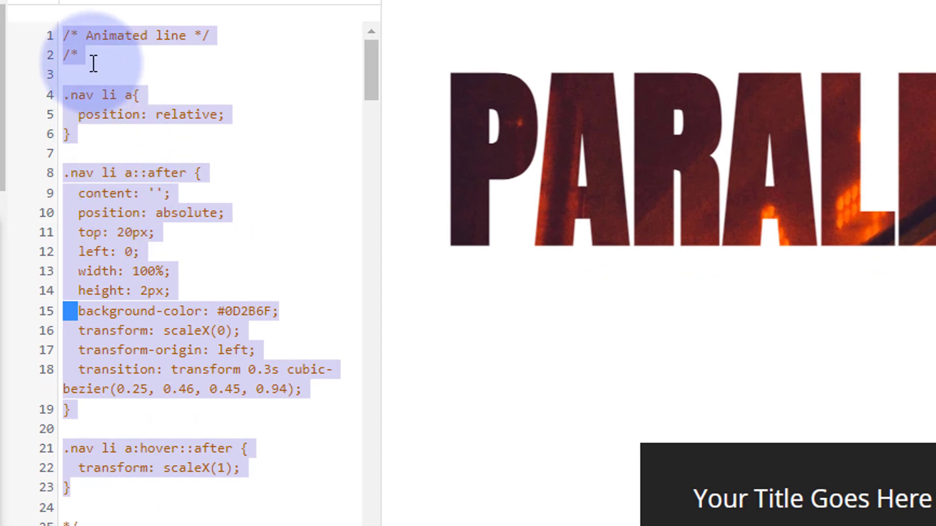
{"action": "scroll", "scroll_direction": "down", "scroll_amount": 3}
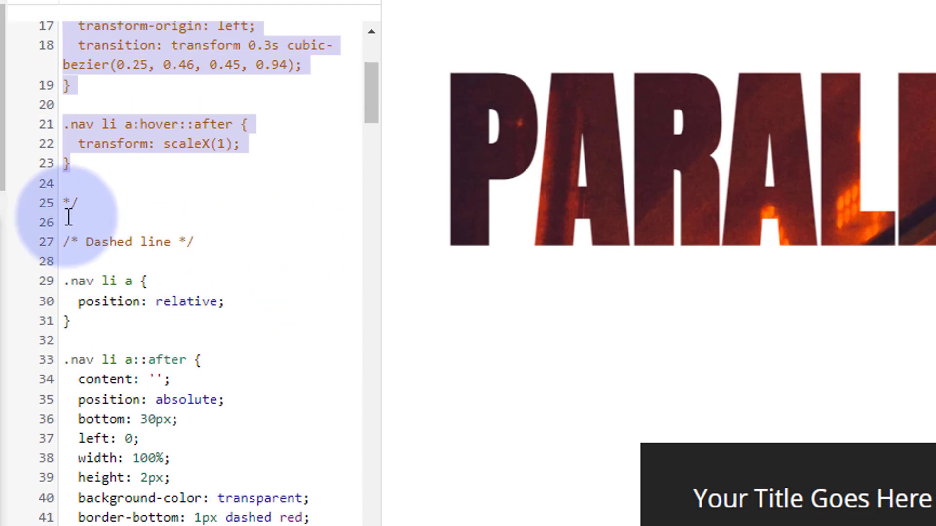
{"action": "left_click", "coordinate": [235, 241]}
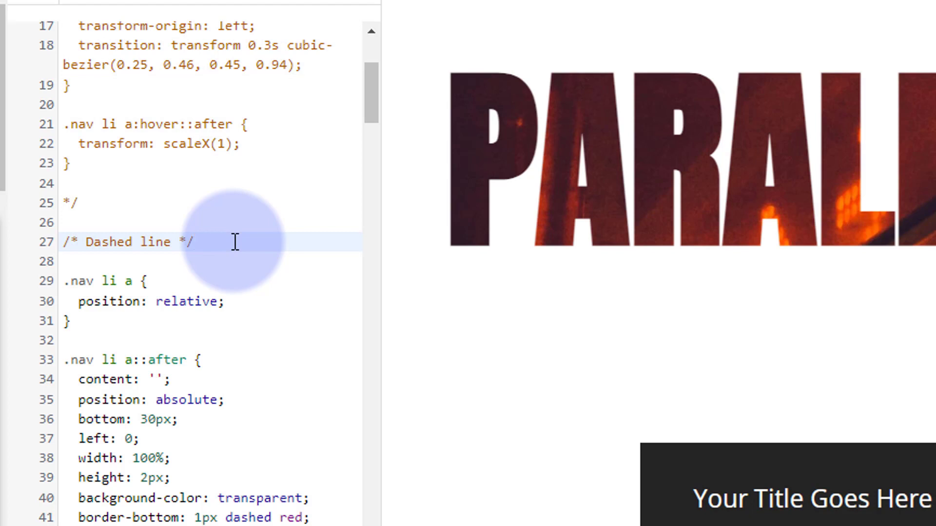
{"action": "type", "text": "/*"}
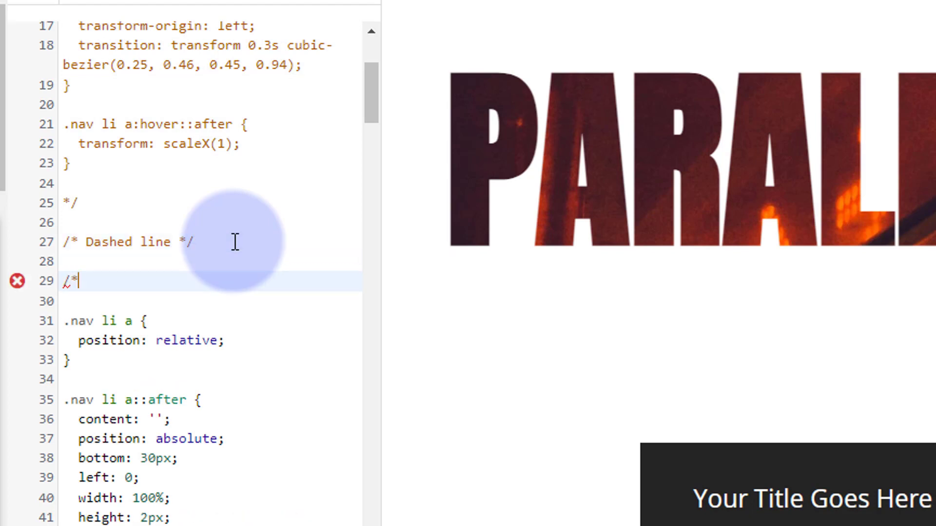
{"action": "scroll", "scroll_direction": "down", "scroll_amount": 3}
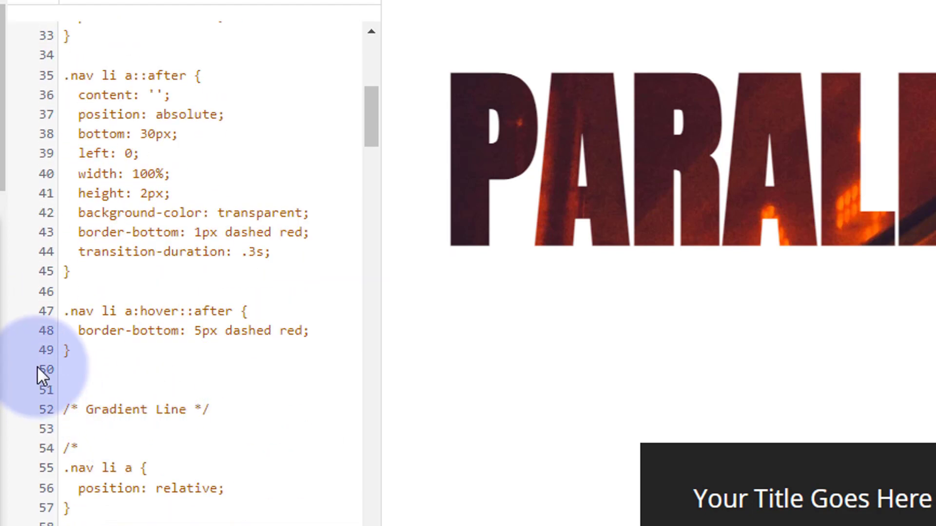
{"action": "left_click", "coordinate": [143, 369]}
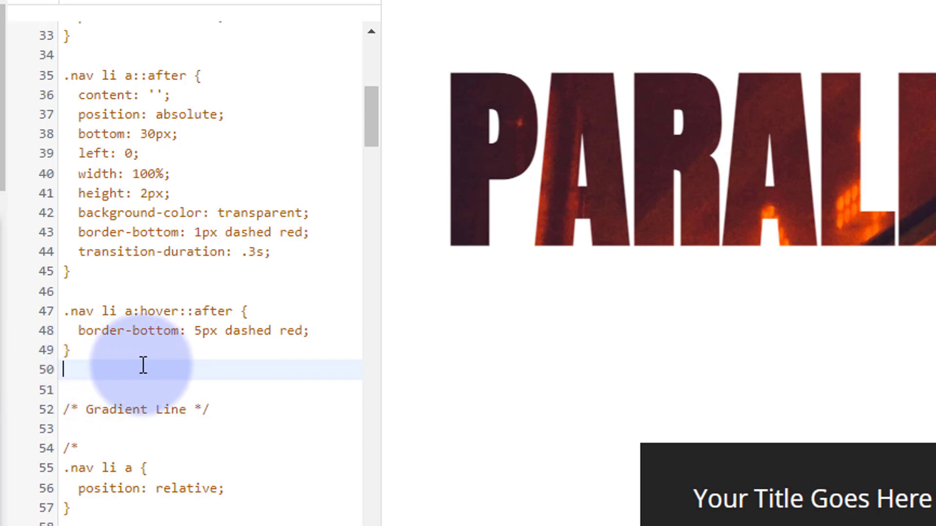
{"action": "type", "text": "*/"}
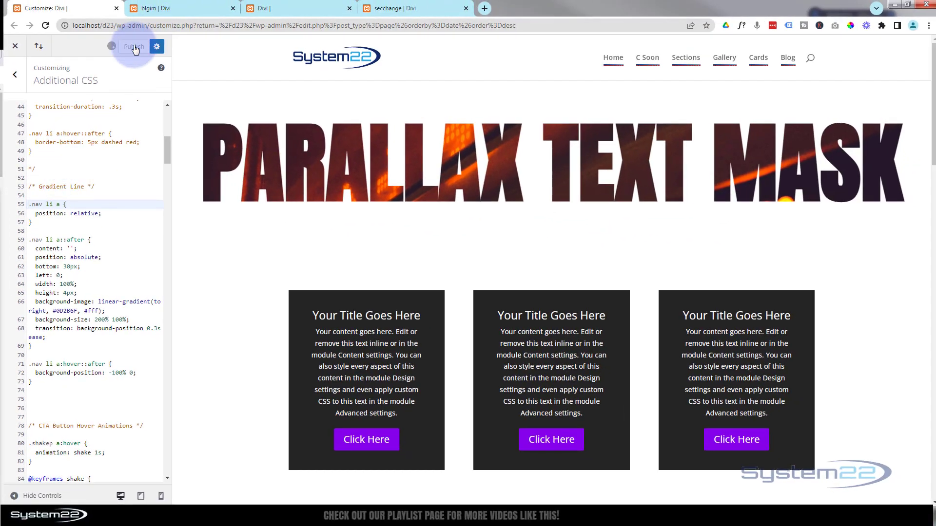
Publish the gradient underline styles and preview the sweep on hovered menu links
{"action": "left_click", "coordinate": [134, 45]}
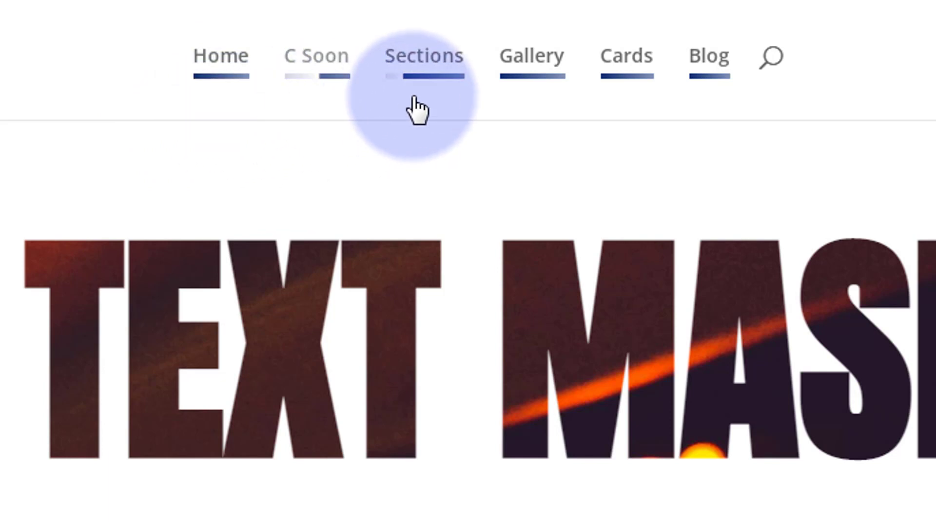
{"action": "mouse_move", "coordinate": [576, 120]}
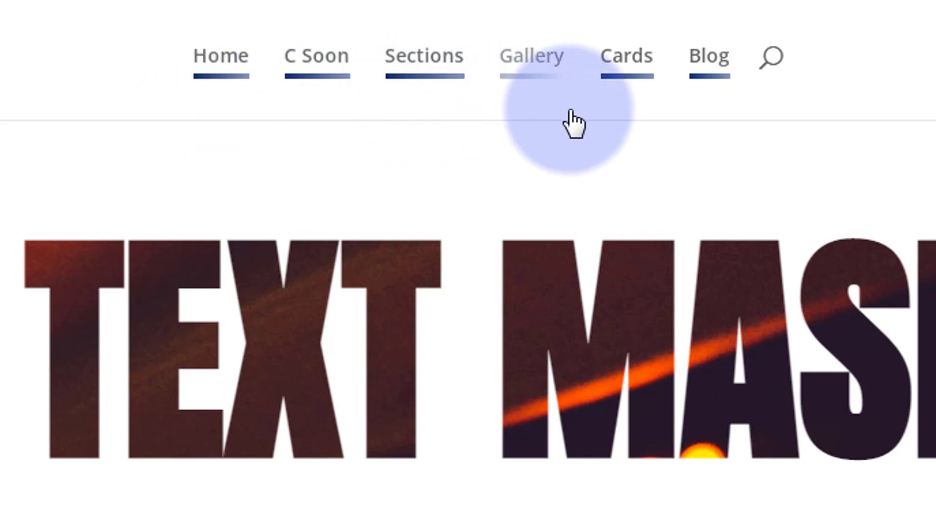
{"action": "mouse_move", "coordinate": [709, 56]}
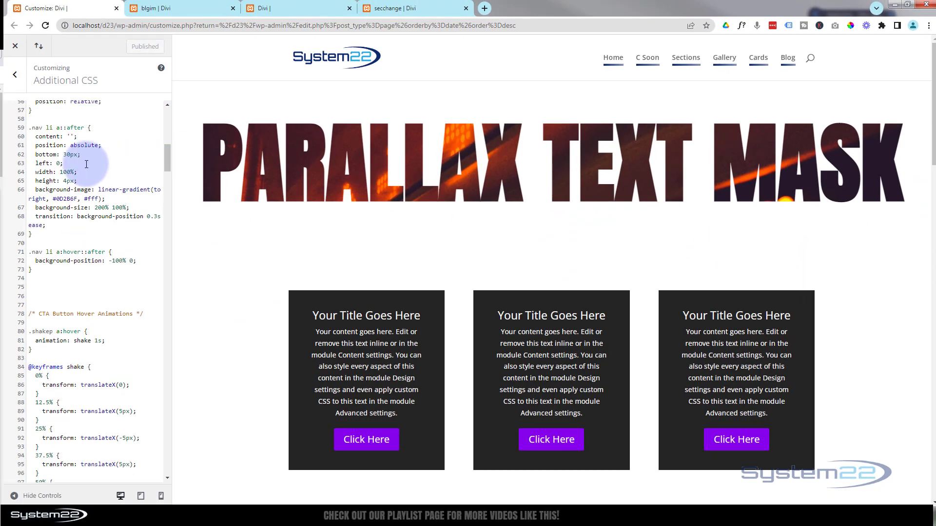
{"action": "mouse_move", "coordinate": [612, 58]}
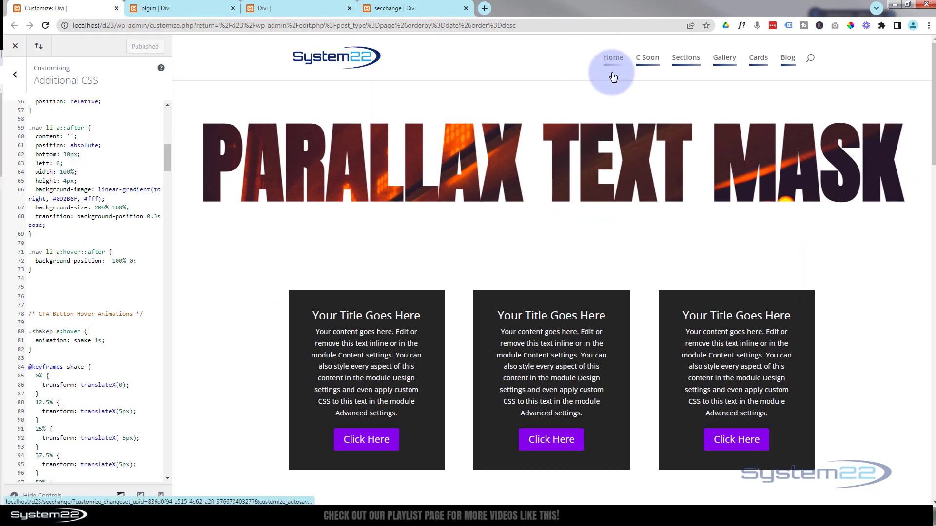
{"action": "mouse_move", "coordinate": [128, 154]}
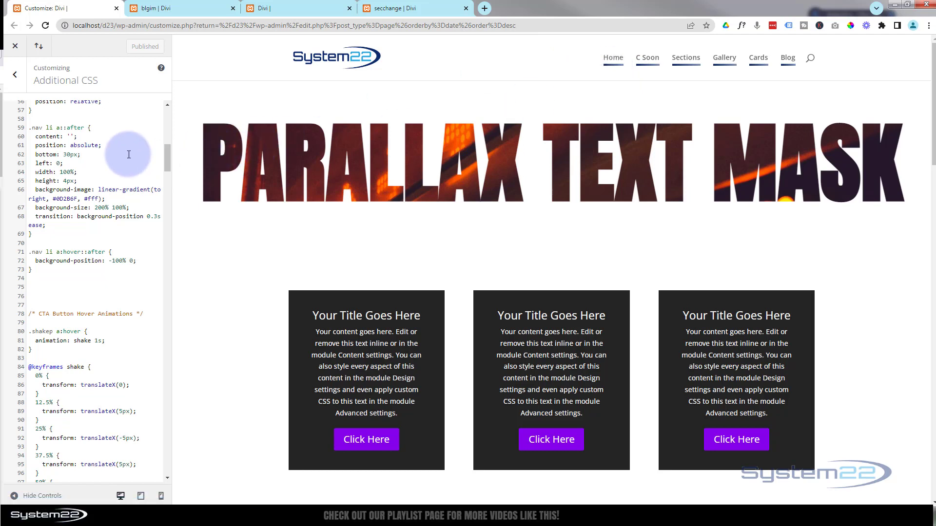
{"action": "mouse_move", "coordinate": [142, 138]}
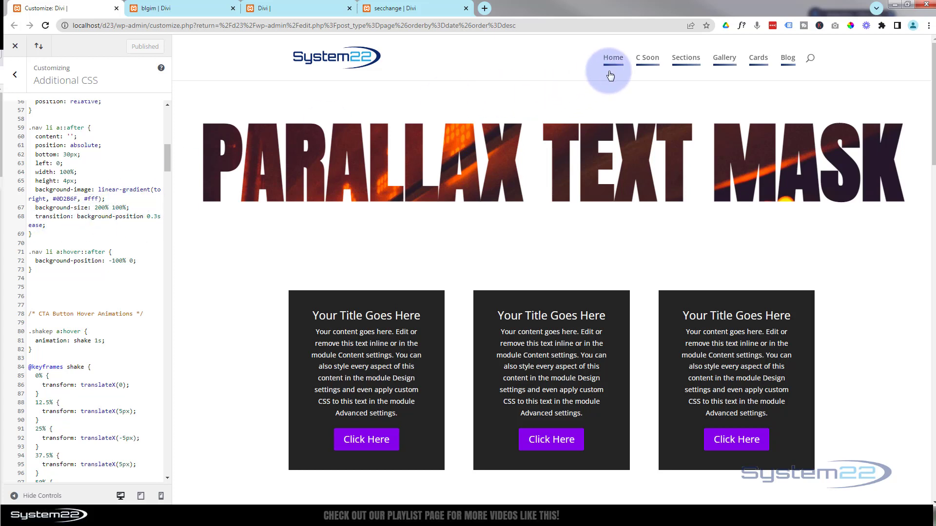
{"action": "mouse_move", "coordinate": [566, 77]}
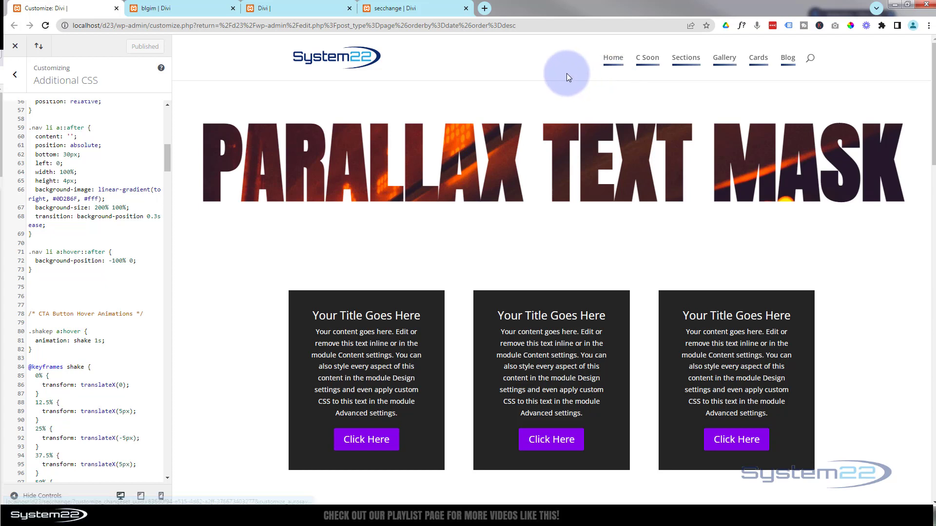
{"action": "mouse_move", "coordinate": [142, 191]}
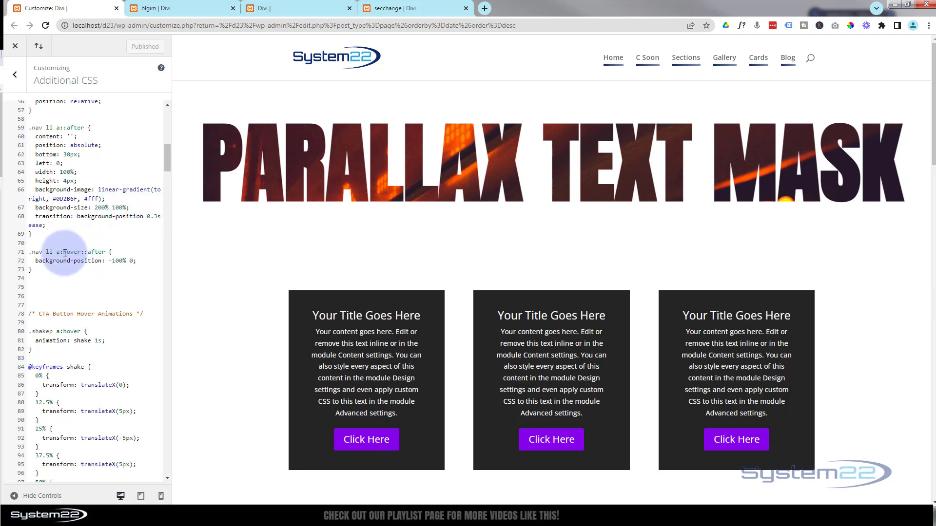
{"action": "mouse_move", "coordinate": [56, 260]}
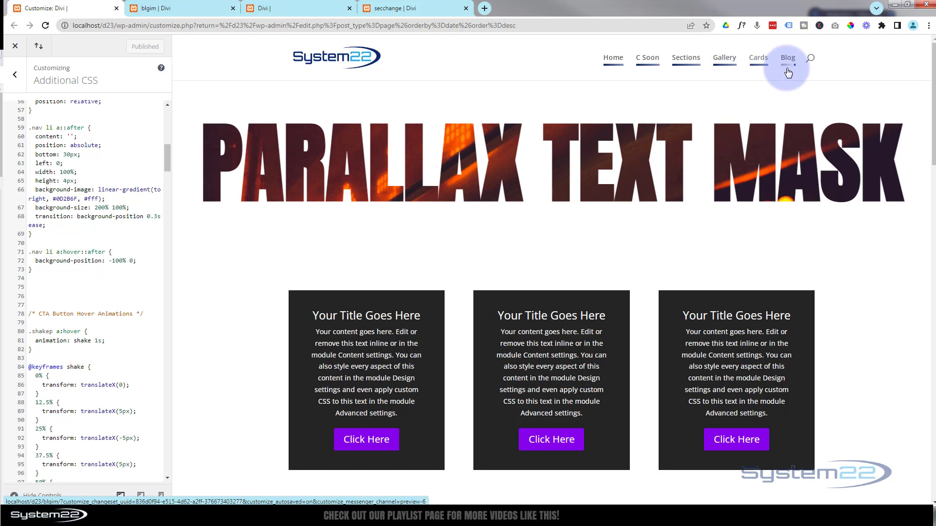
{"action": "mouse_move", "coordinate": [257, 102]}
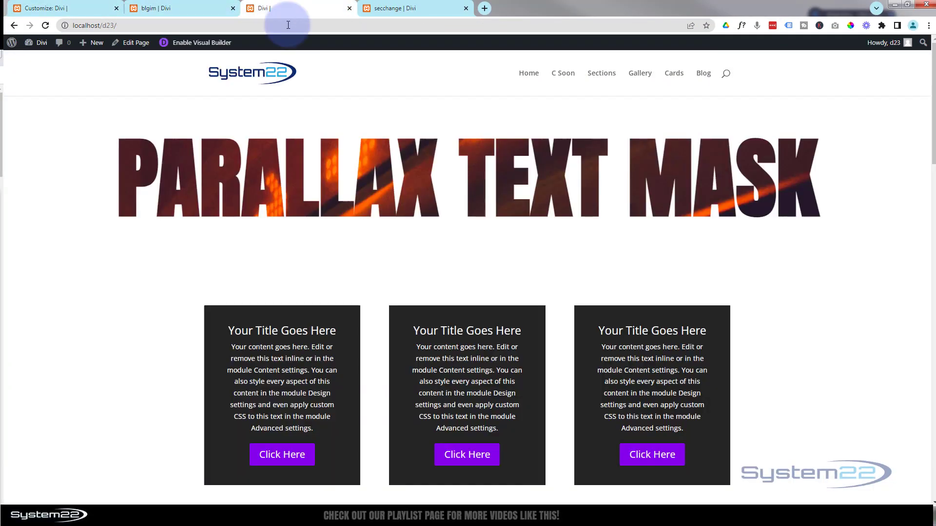
{"action": "mouse_move", "coordinate": [575, 87]}
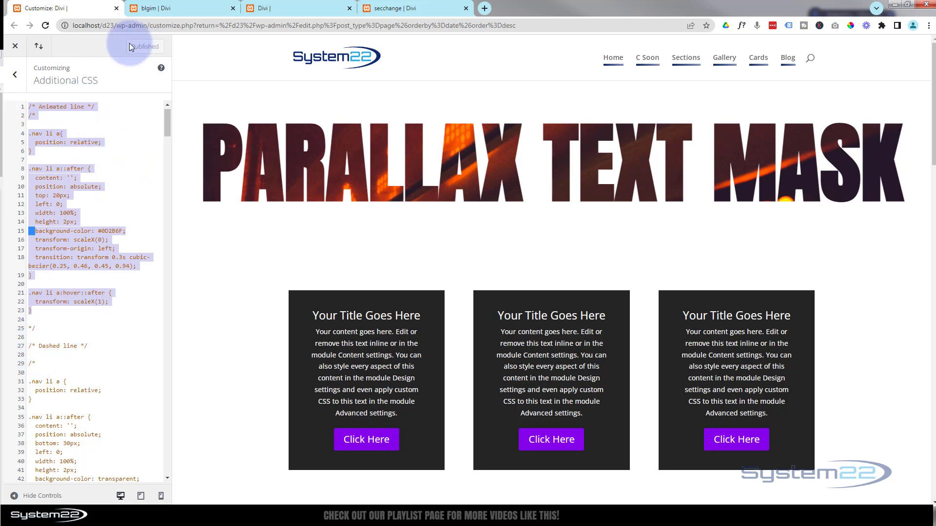
{"action": "left_click", "coordinate": [394, 8]}
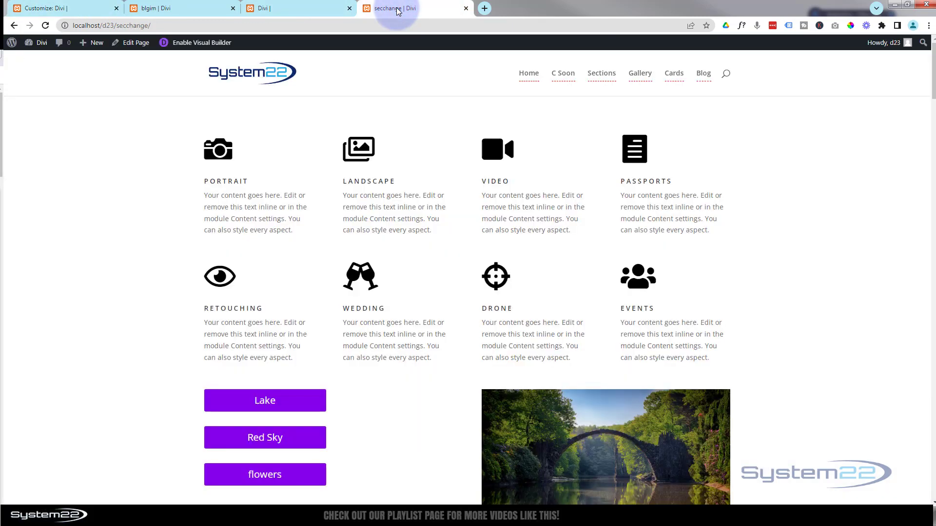
{"action": "mouse_move", "coordinate": [529, 73]}
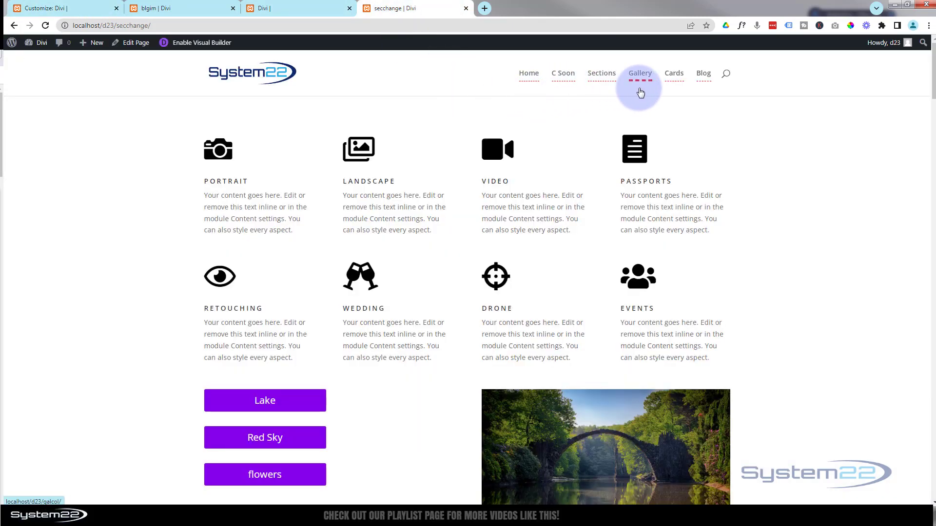
{"action": "mouse_move", "coordinate": [601, 72]}
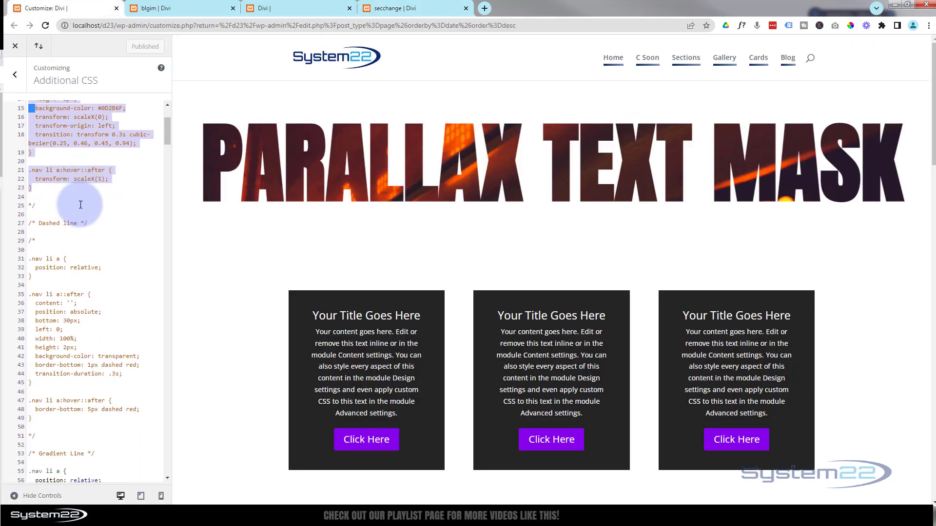
{"action": "scroll", "scroll_direction": "down", "scroll_amount": 3}
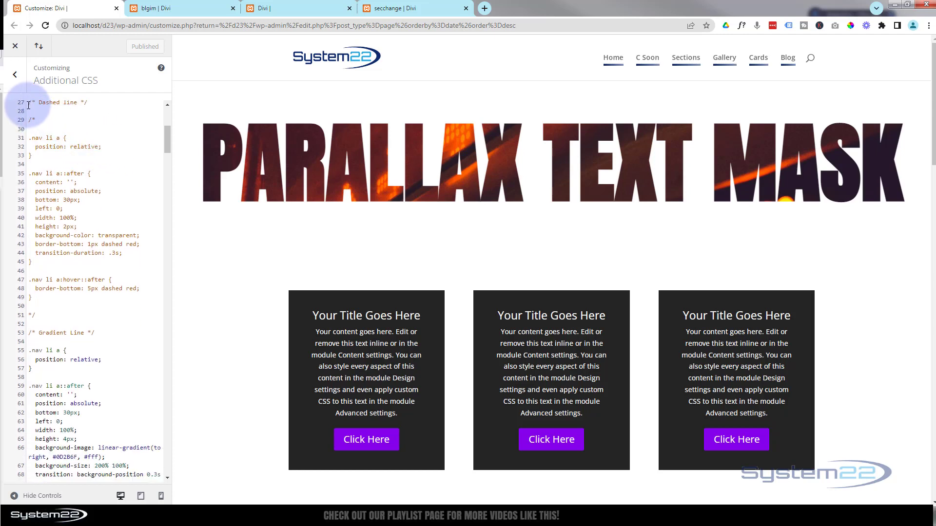
{"action": "left_click_drag", "start_coordinate": [31, 102], "coordinate": [43, 305]}
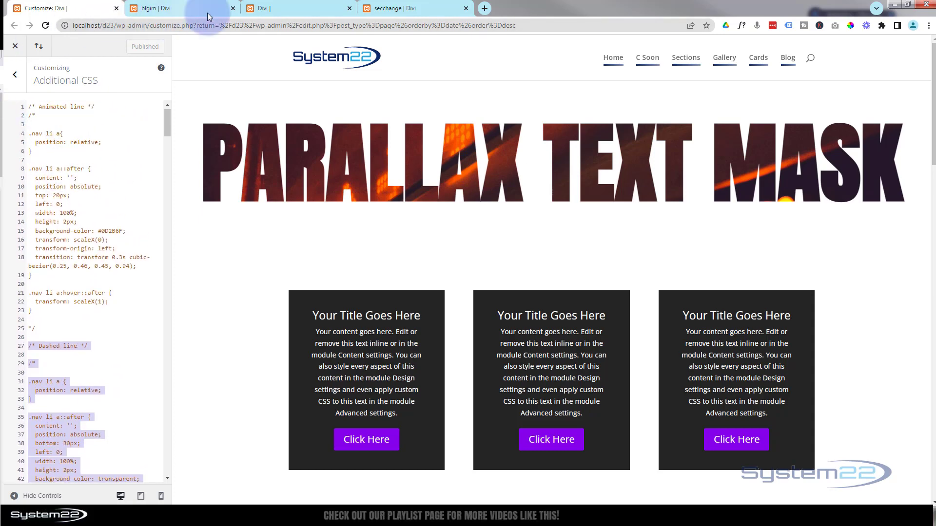
Go to the WordPress dashboard and launch Appearance > Customize in a new tab
{"action": "left_click", "coordinate": [156, 8]}
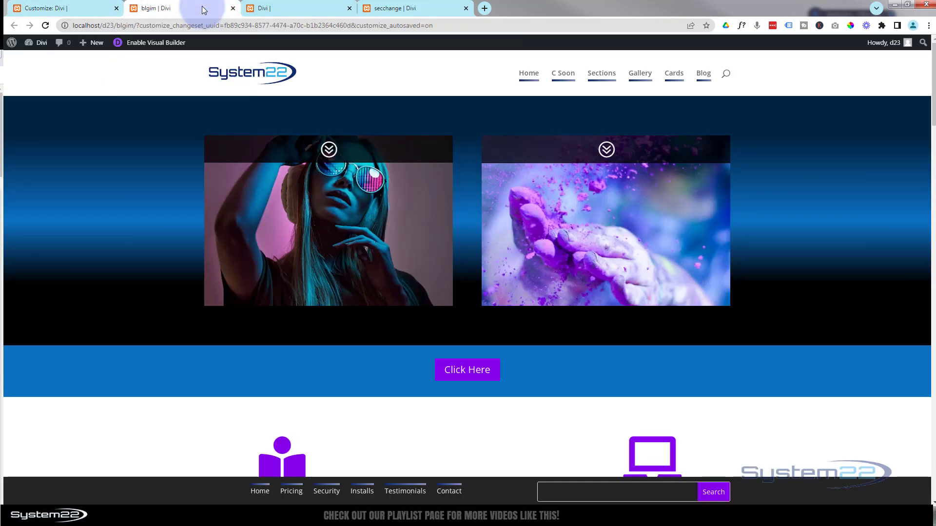
{"action": "left_click", "coordinate": [40, 43]}
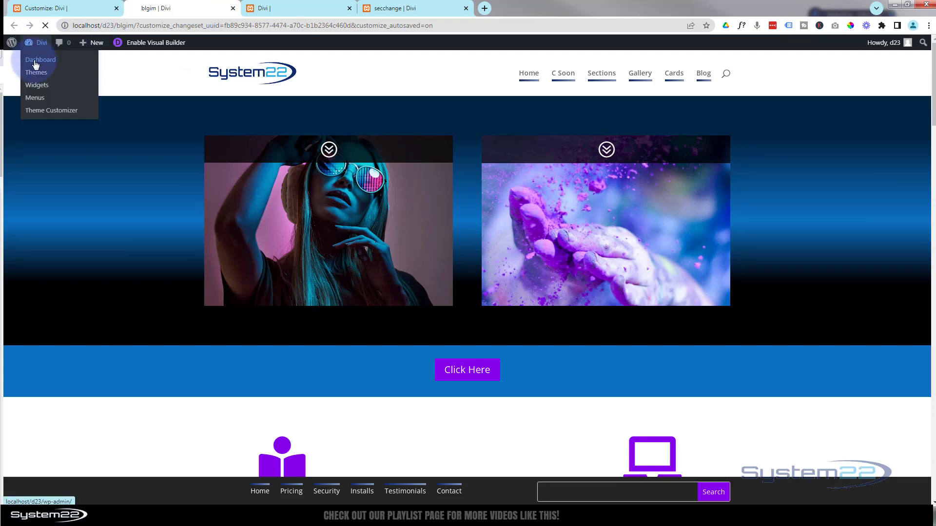
{"action": "left_click", "coordinate": [40, 59]}
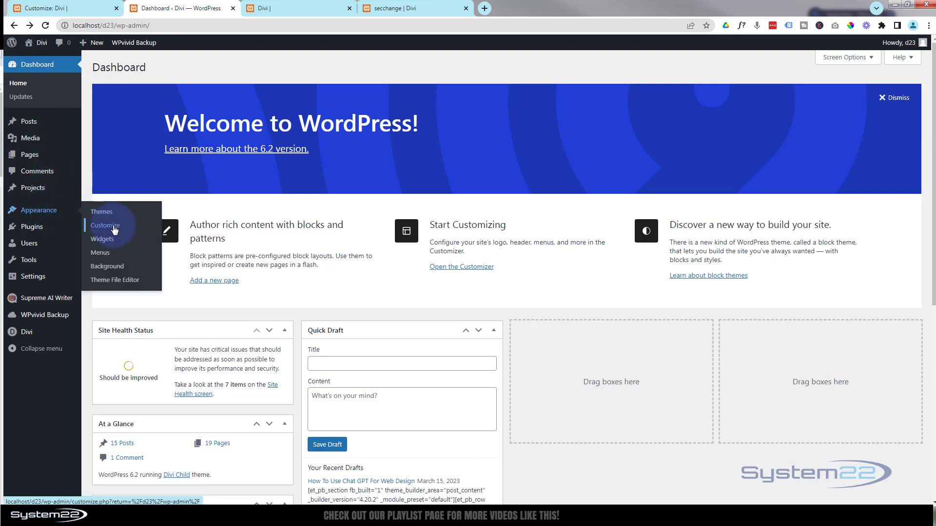
{"action": "left_click", "coordinate": [108, 225]}
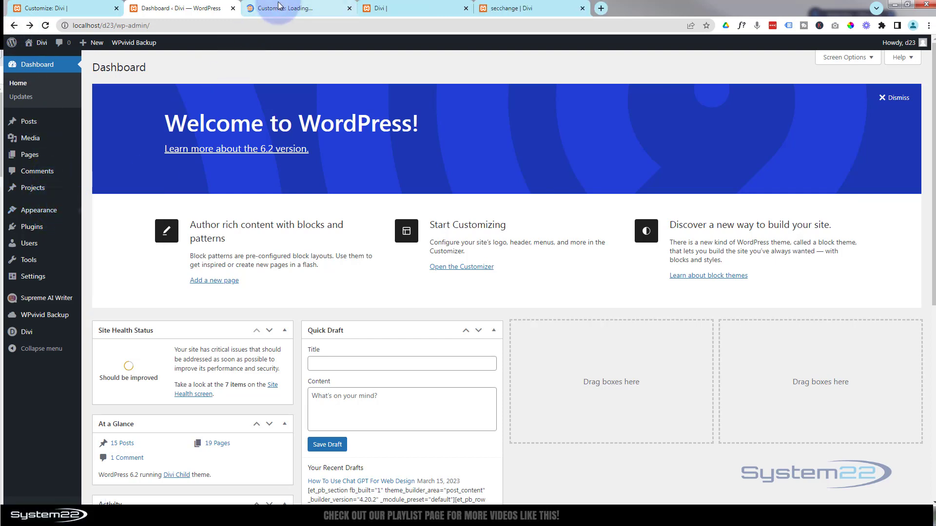
Load Additional CSS in the new Customizer tab, then return to the Dashboard tab
{"action": "left_click", "coordinate": [297, 8]}
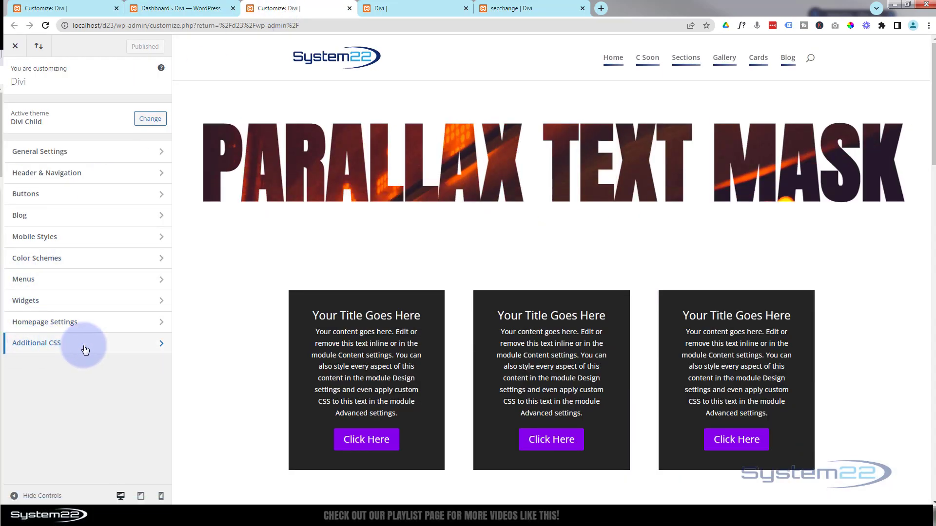
{"action": "left_click", "coordinate": [36, 343]}
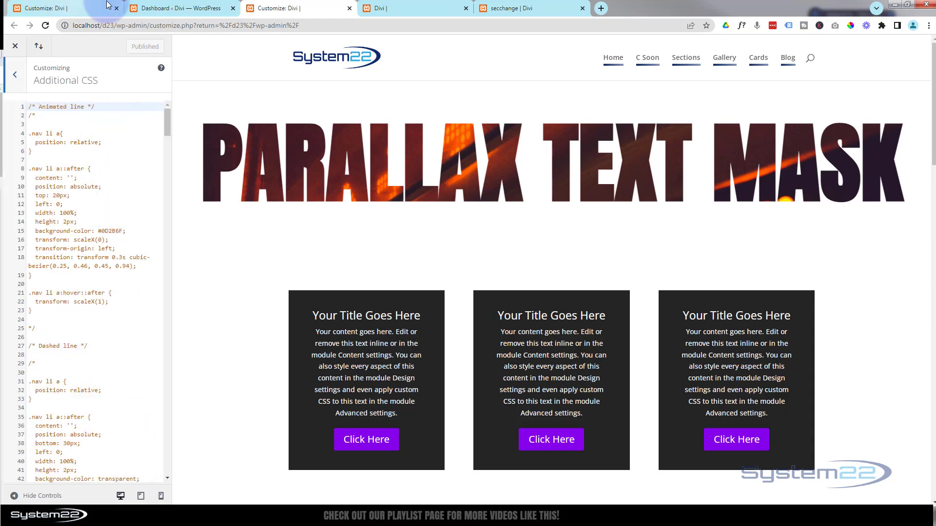
{"action": "left_click", "coordinate": [179, 7]}
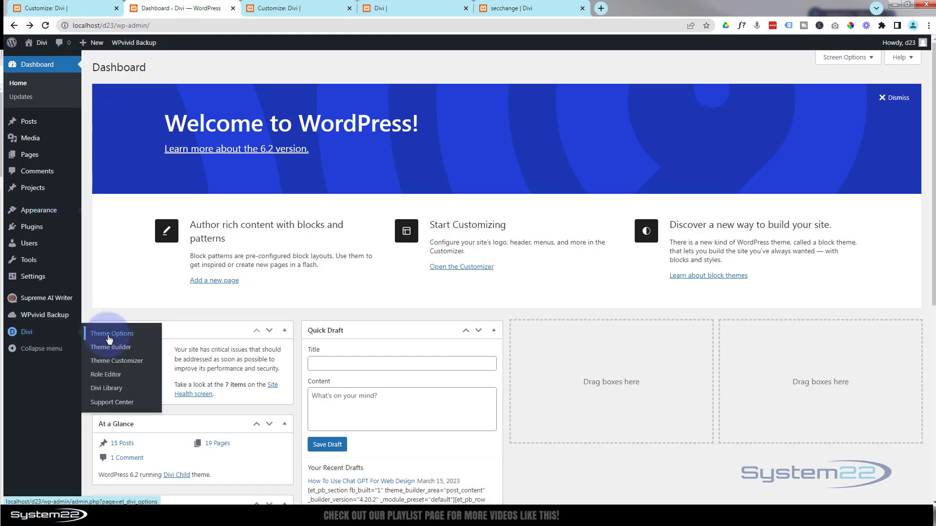
Review Divi > Theme Options' Custom CSS box, which repeats the same underline rules
{"action": "left_click", "coordinate": [112, 333]}
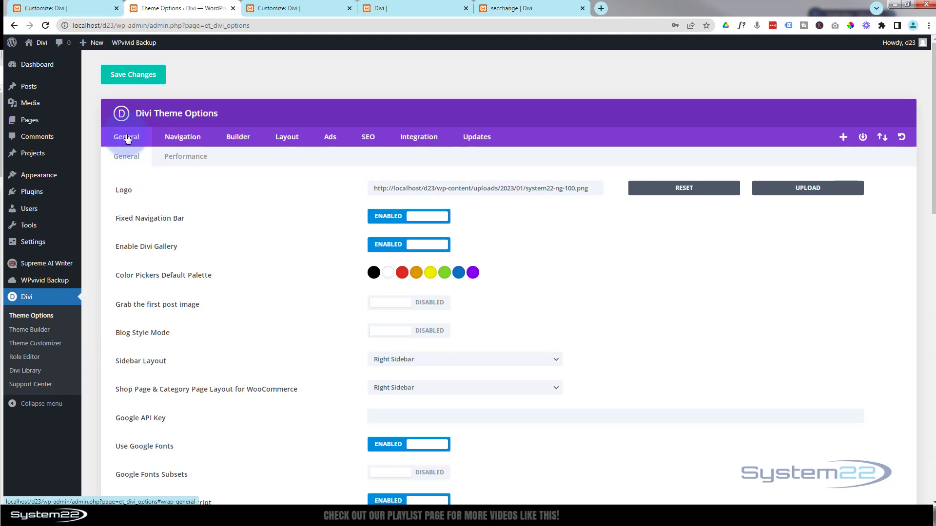
{"action": "scroll", "scroll_direction": "down", "scroll_amount": 3}
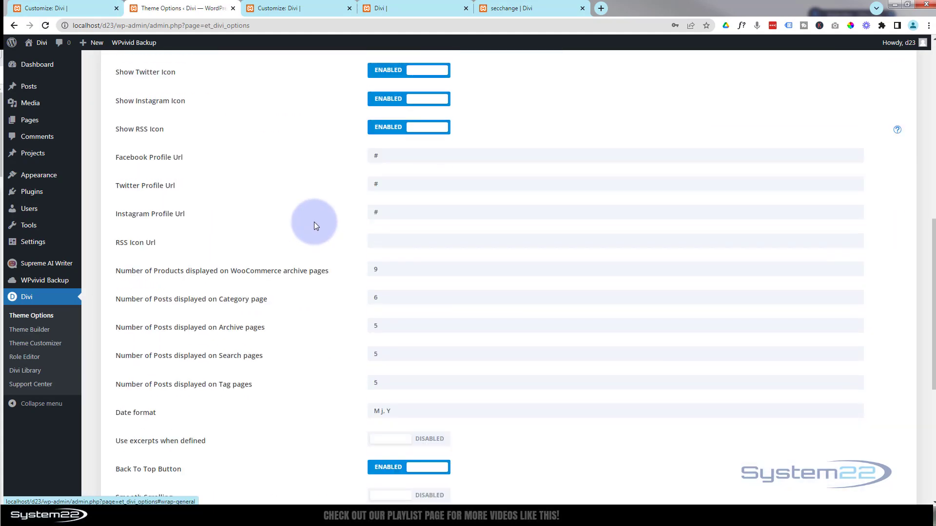
{"action": "scroll", "scroll_direction": "down", "scroll_amount": 3}
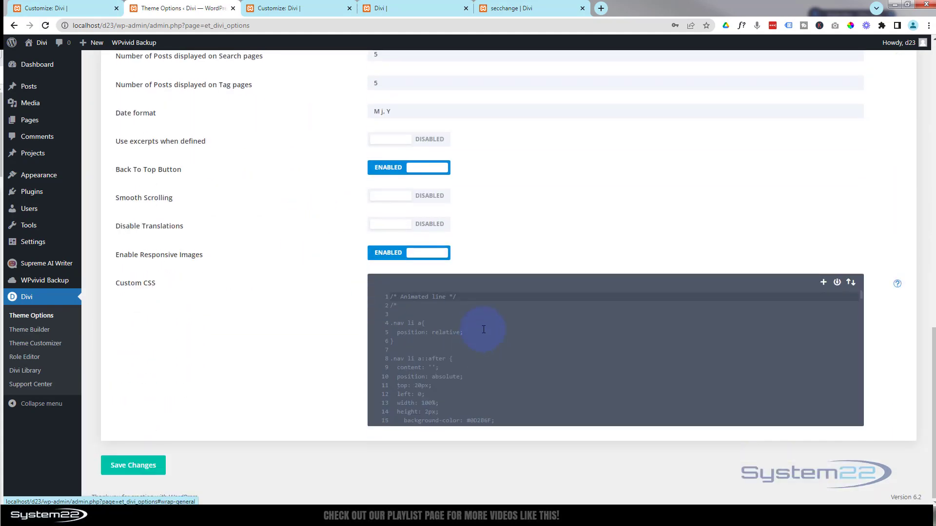
{"action": "mouse_move", "coordinate": [538, 330]}
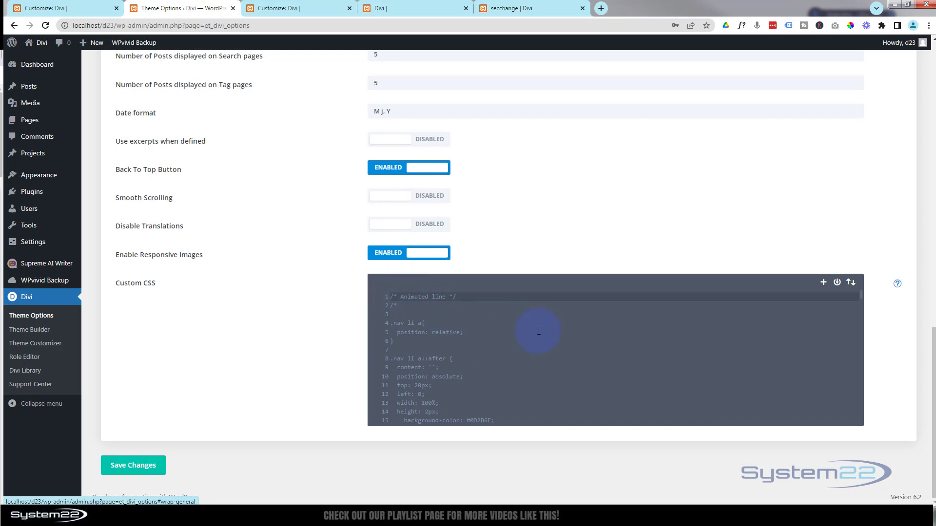
{"action": "scroll", "scroll_direction": "down", "scroll_amount": 3}
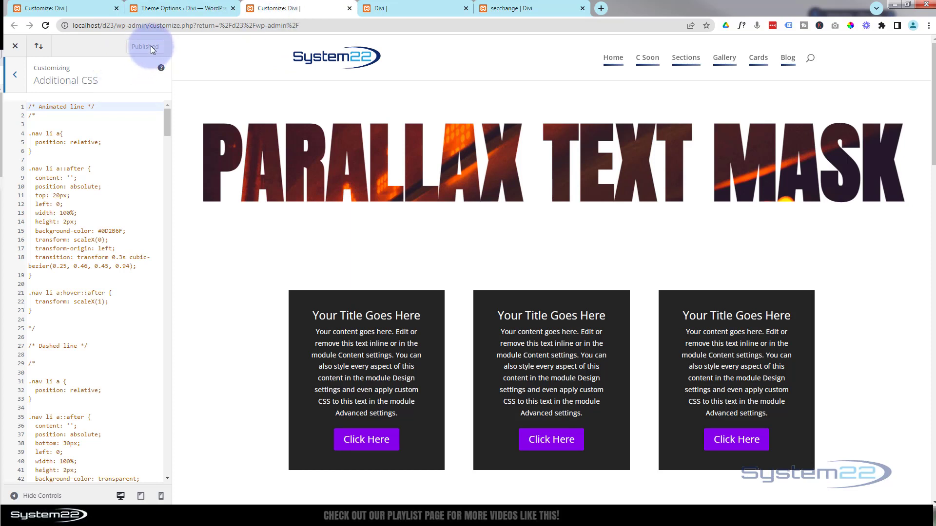
Add a space after 'relative' on line 5 to enable Publish, then publish the Additional CSS
{"action": "left_click", "coordinate": [144, 45]}
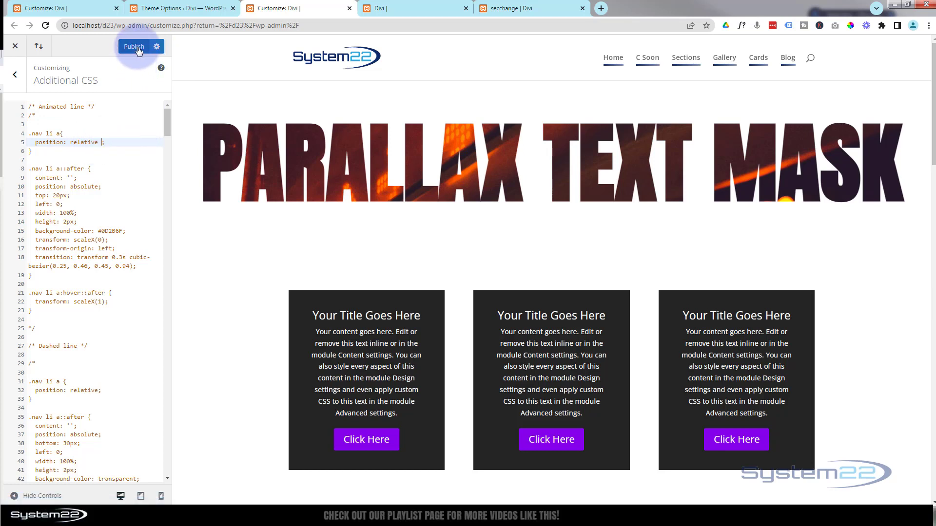
{"action": "left_click", "coordinate": [133, 47]}
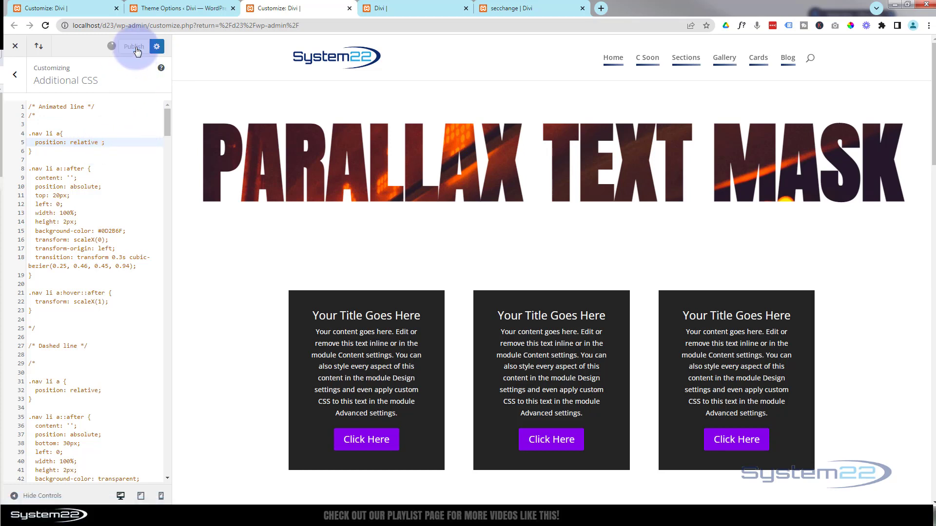
{"action": "left_click", "coordinate": [133, 46]}
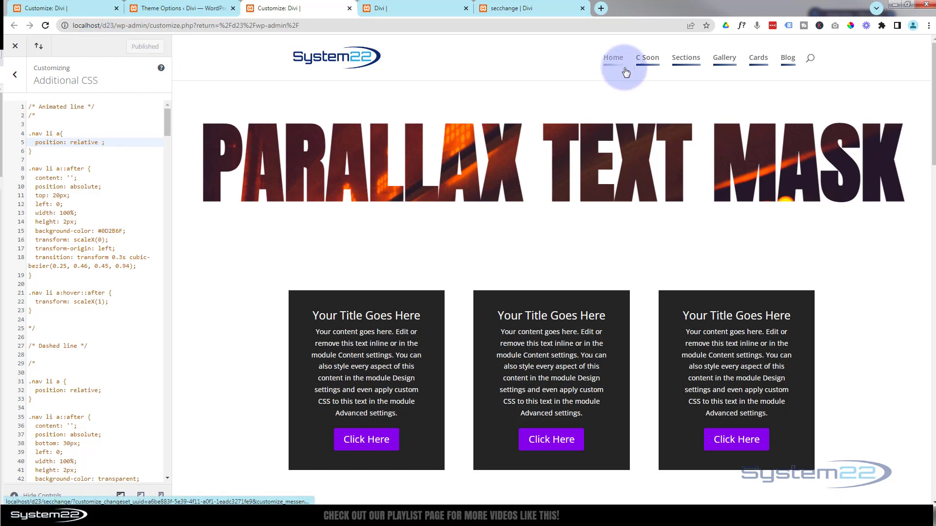
{"action": "mouse_move", "coordinate": [724, 57]}
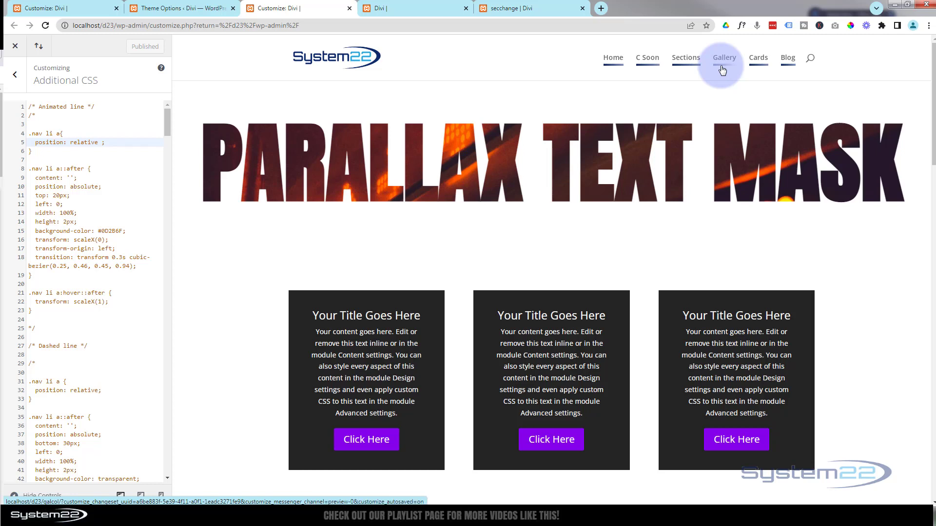
{"action": "mouse_move", "coordinate": [463, 71]}
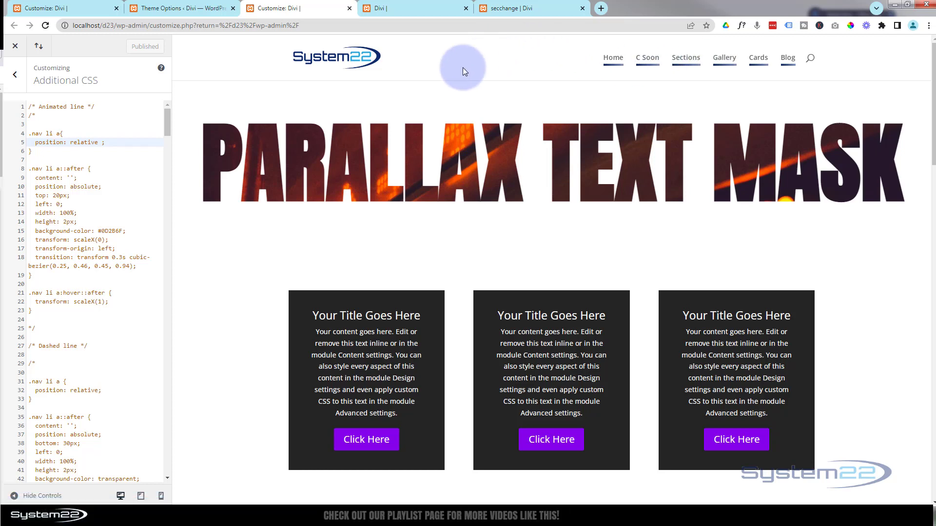
{"action": "left_click", "coordinate": [519, 9]}
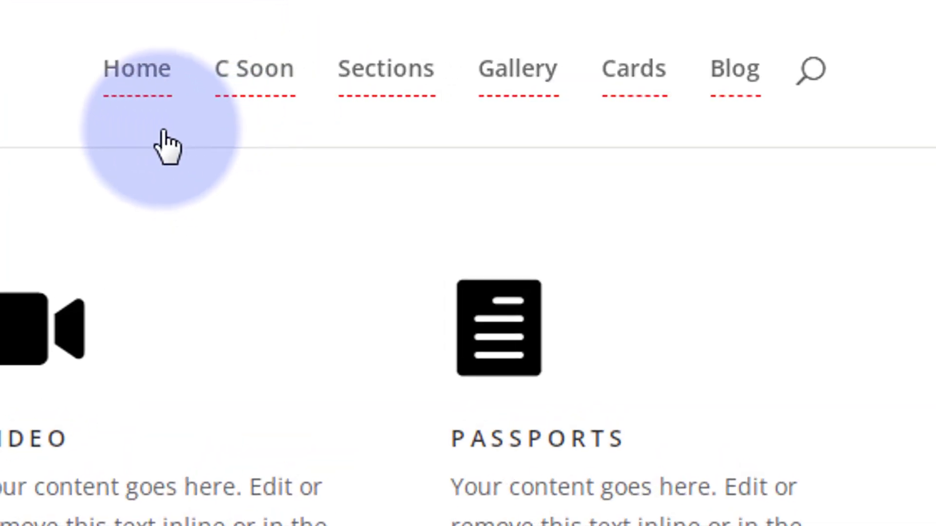
{"action": "mouse_move", "coordinate": [385, 69]}
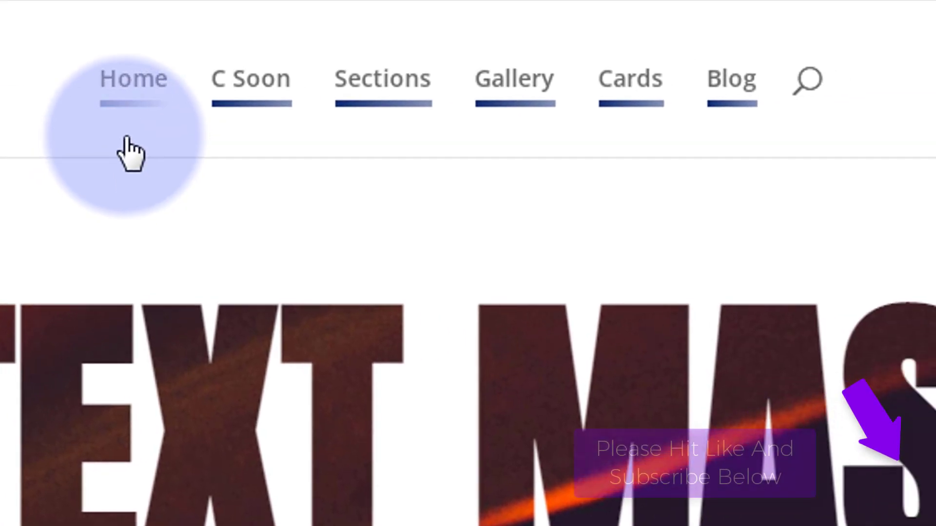
{"action": "mouse_move", "coordinate": [444, 164]}
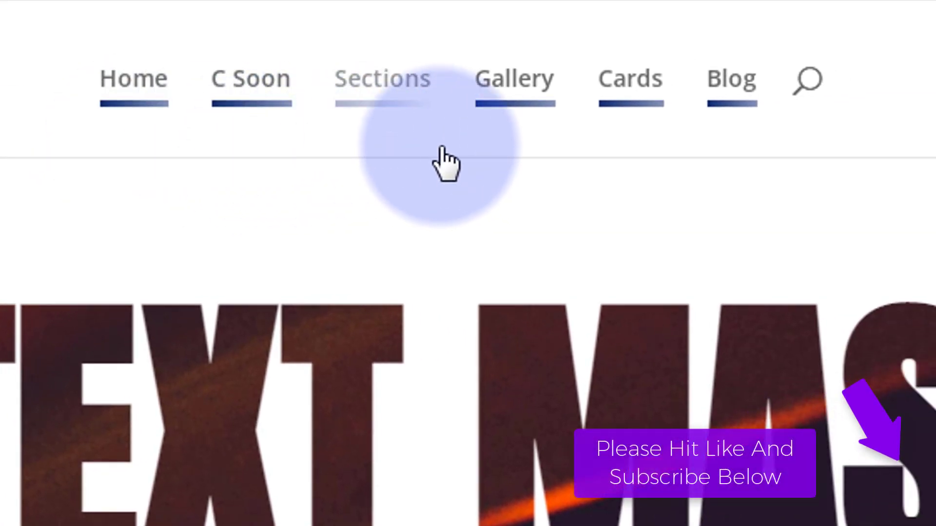